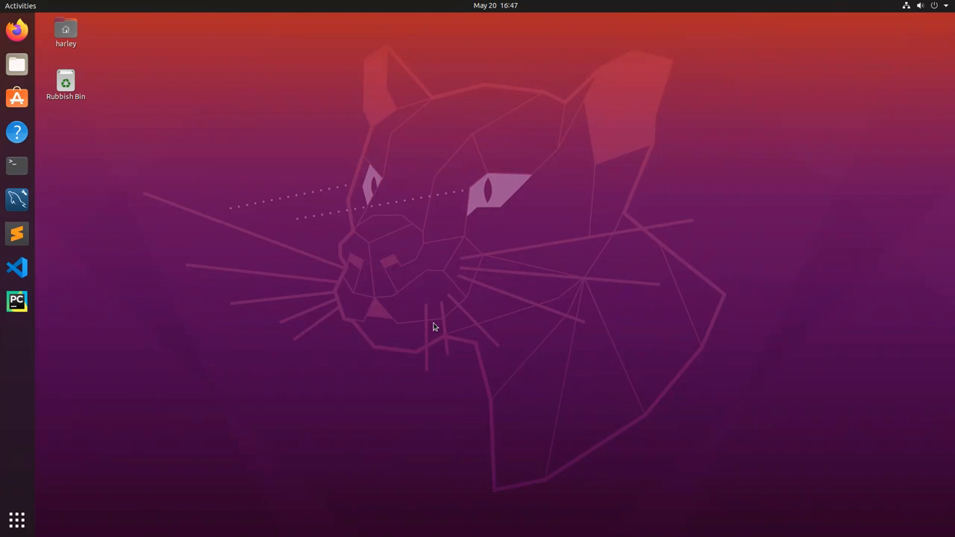
mouse_move(100, 213)
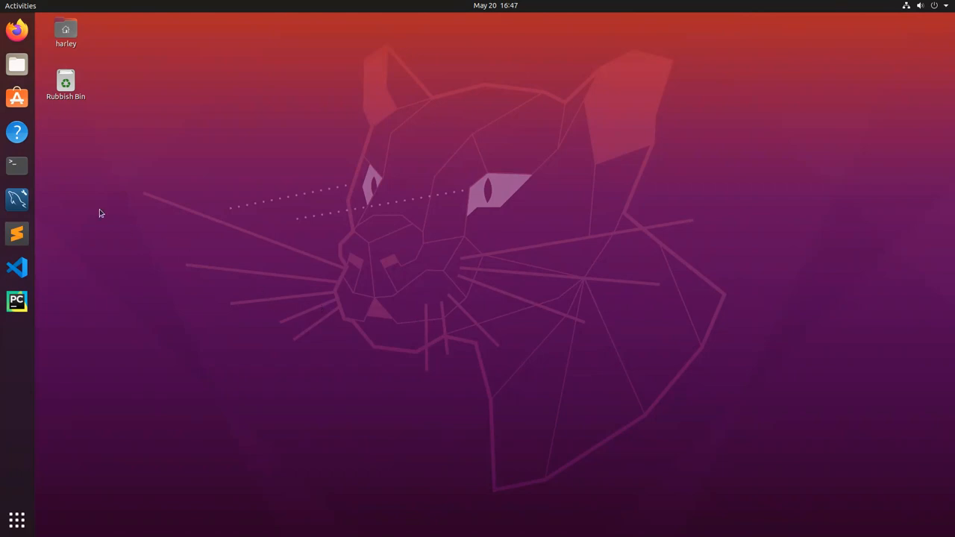
Step: Launch a terminal from the dock and move its window toward the screen centre
left_click(16, 164)
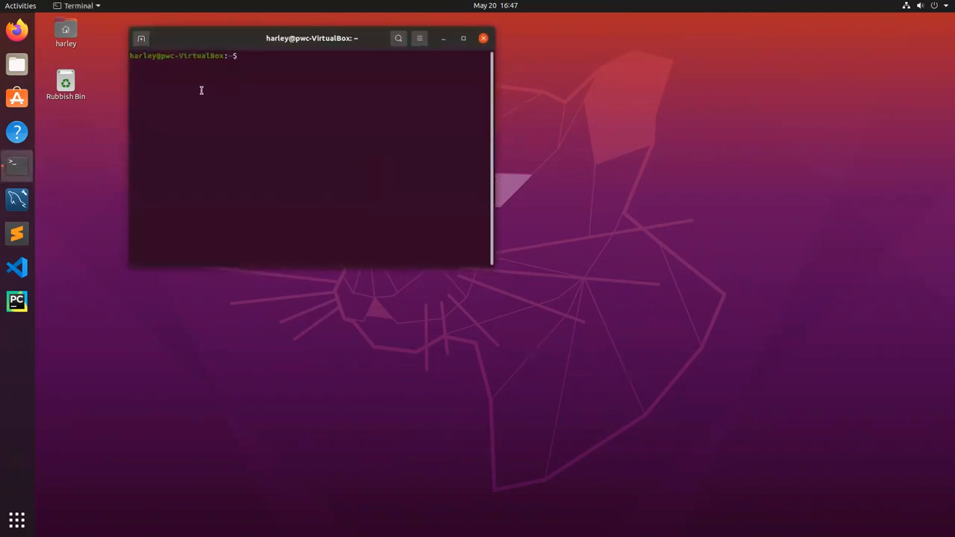
left_click_drag(312, 39, 346, 99)
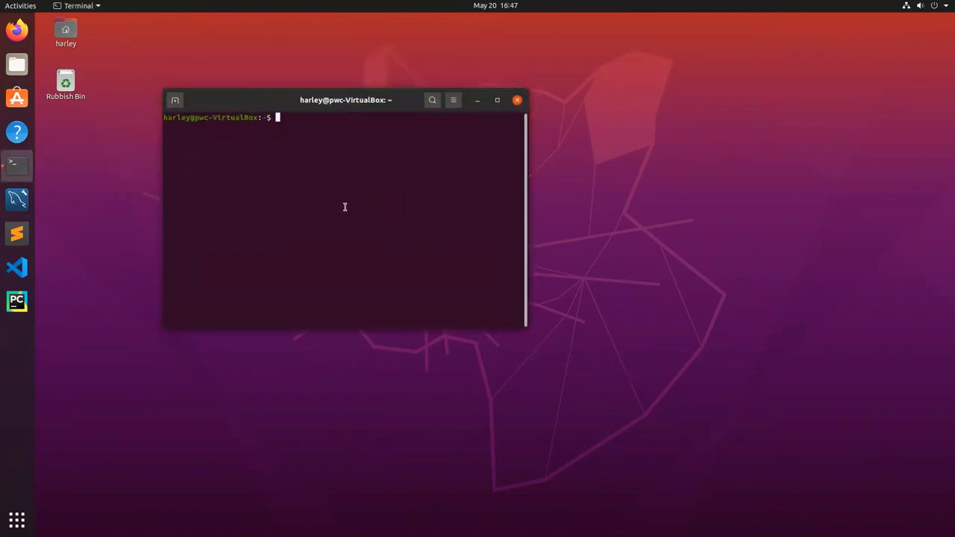
left_click(453, 99)
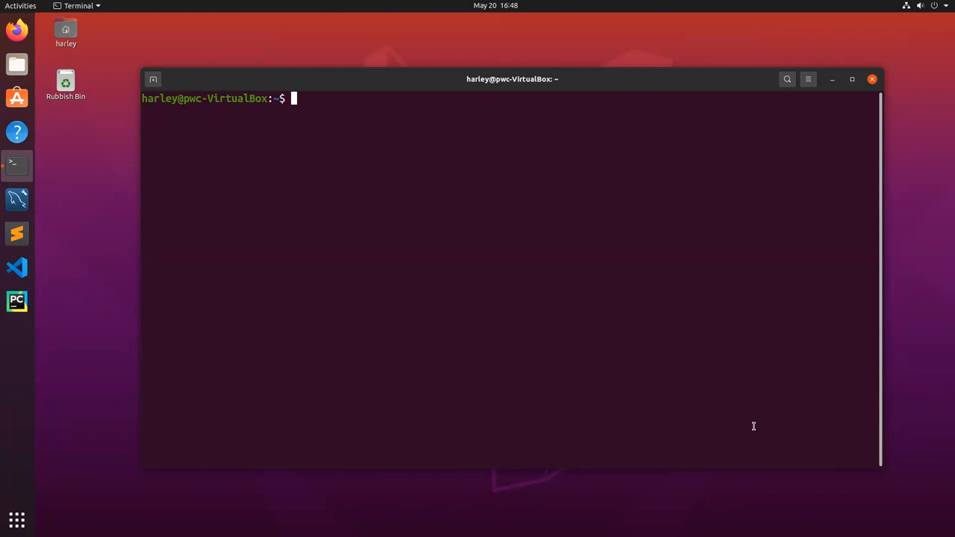
Step: Create an empty demo.py with touch and enter the nano demo.py command
type("touch de")
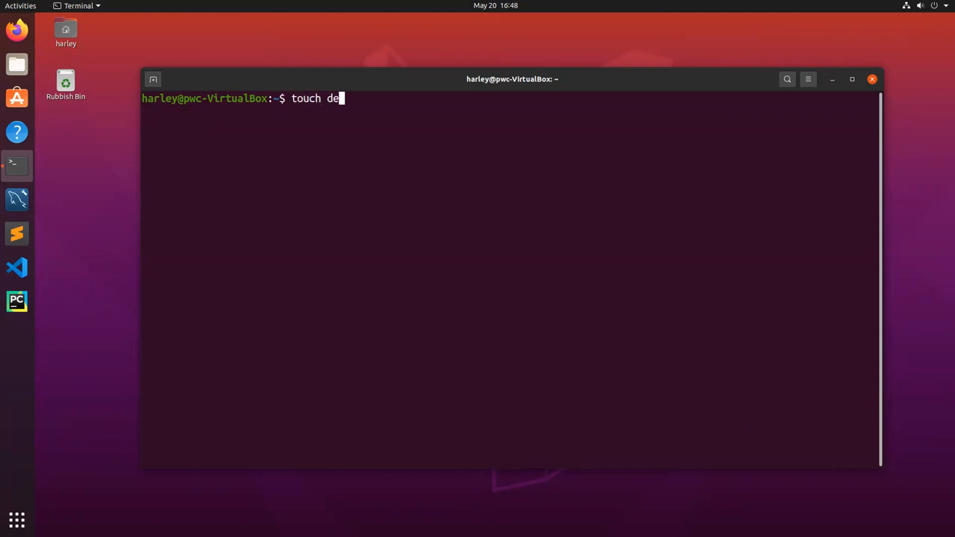
type("mo.py")
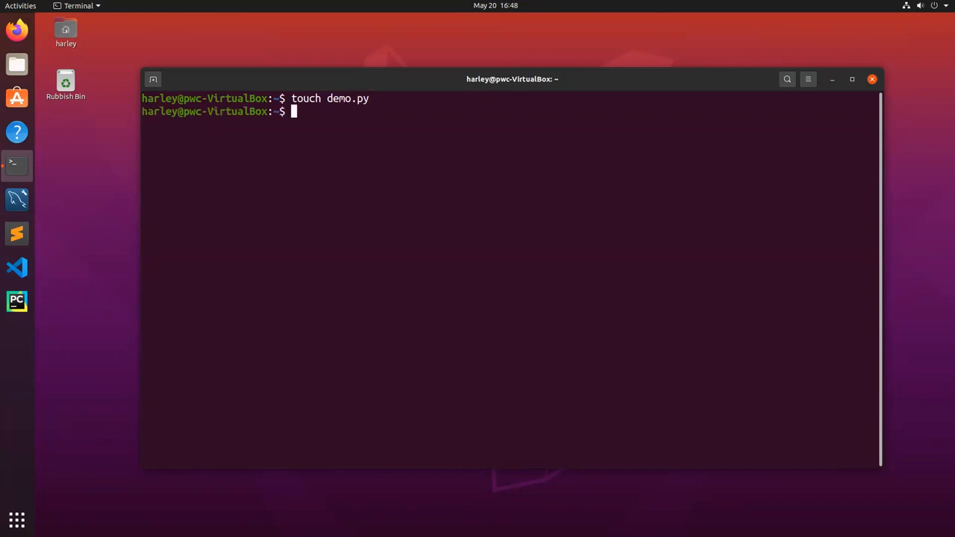
type("nano de")
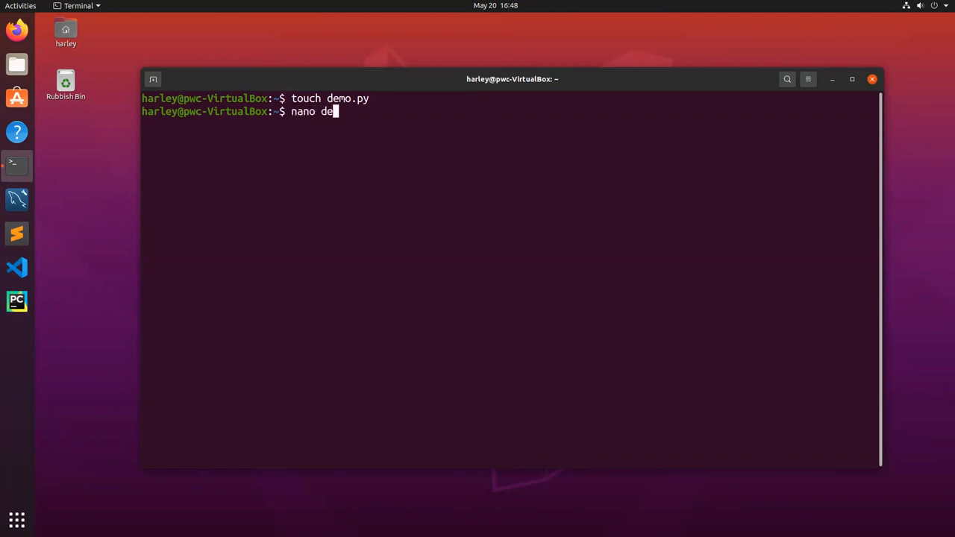
type("mo.py")
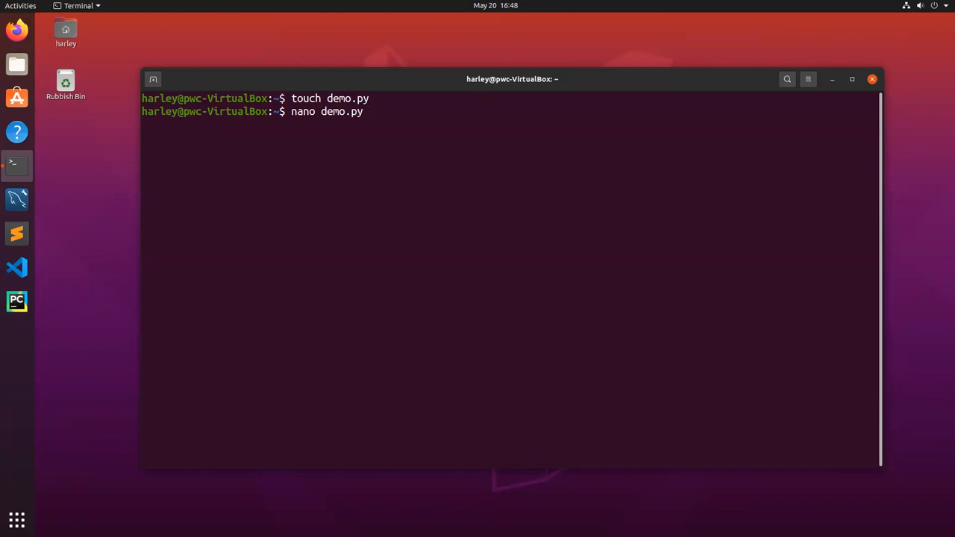
Step: Write print('Hello ictnwk428!') as the single line of demo.py in nano
key("Return")
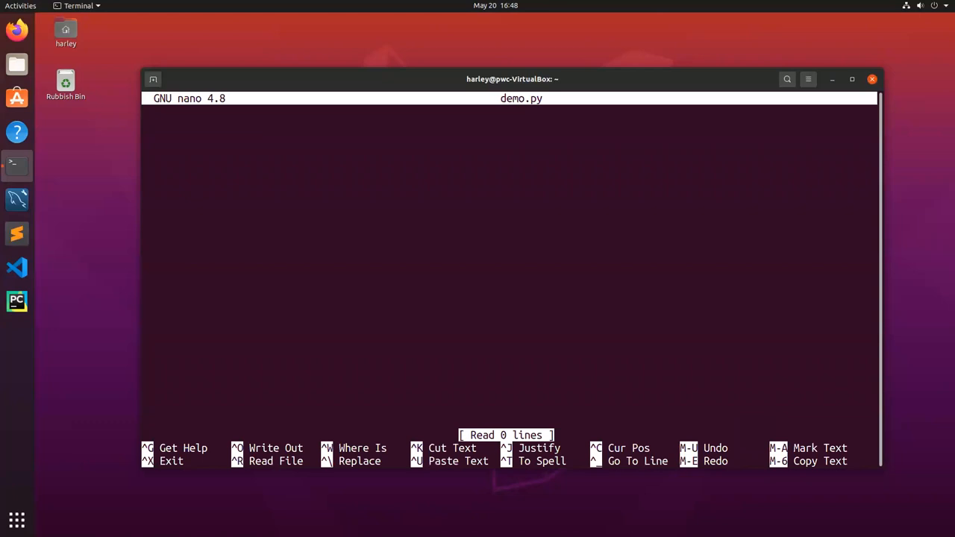
type("print")
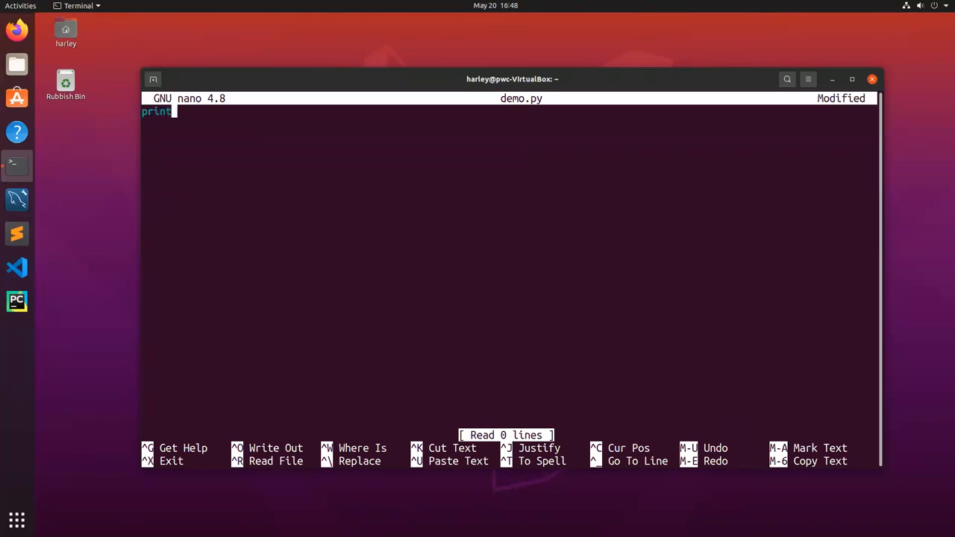
type("()")
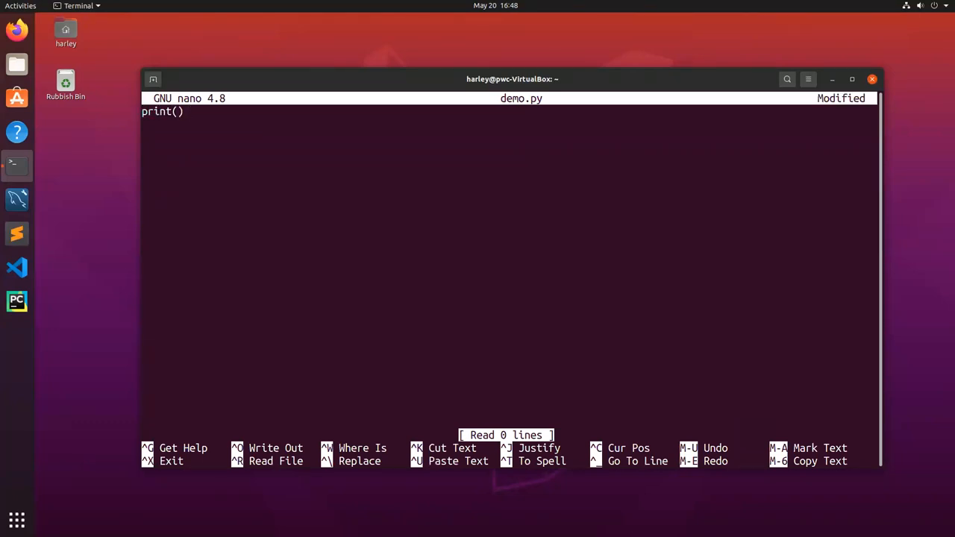
type("''")
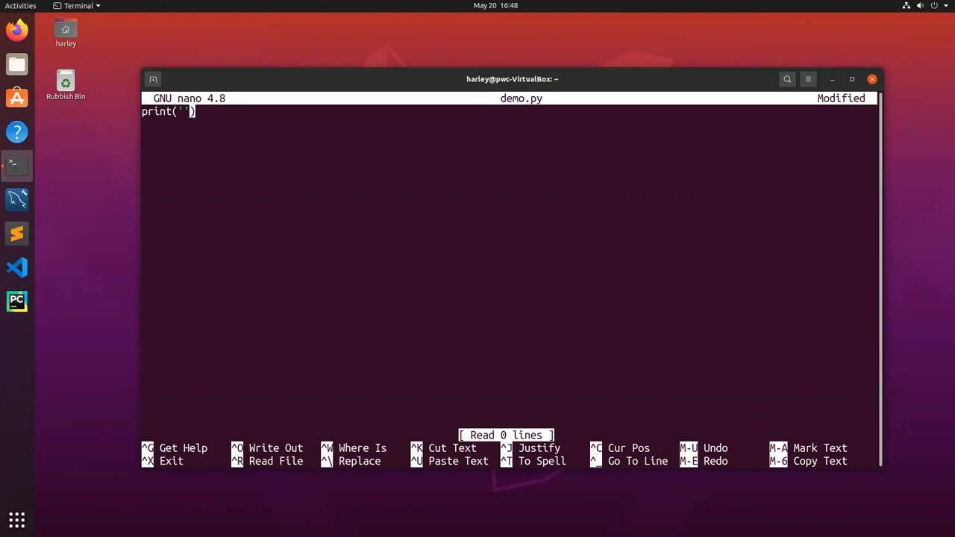
type("Hello")
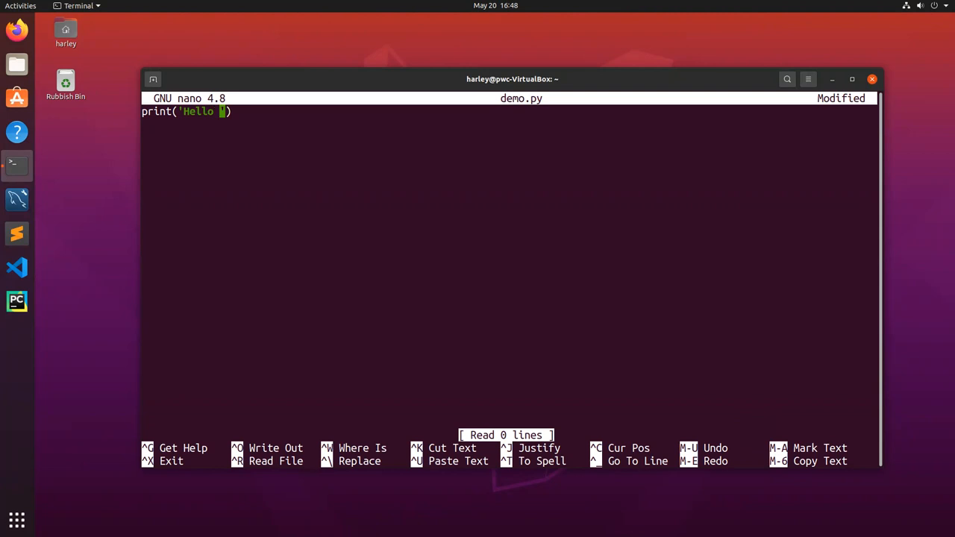
type("ictnwk")
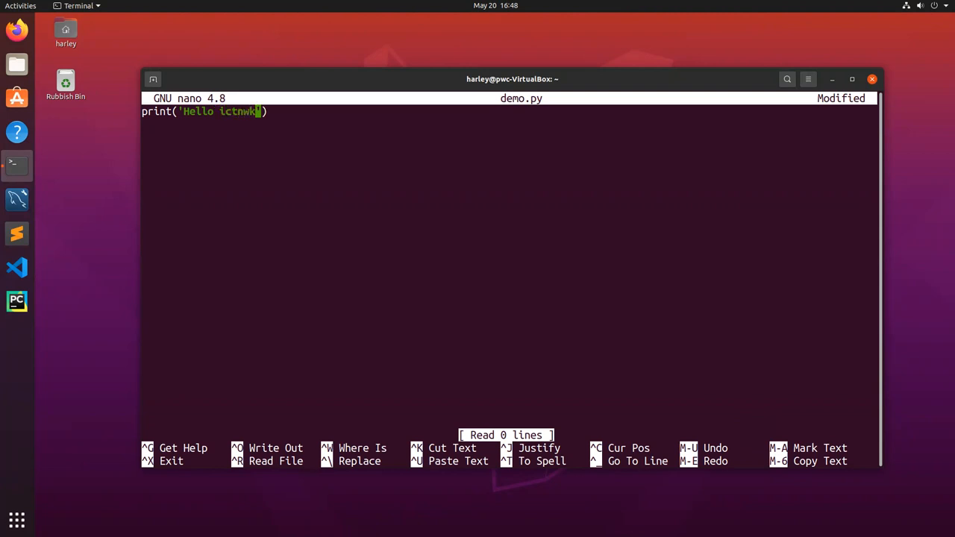
type("428")
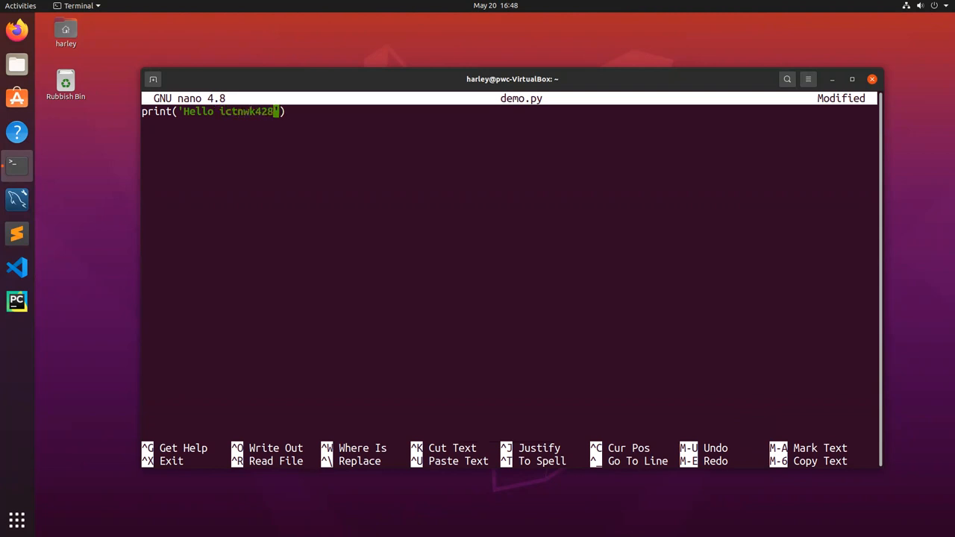
type("!'")
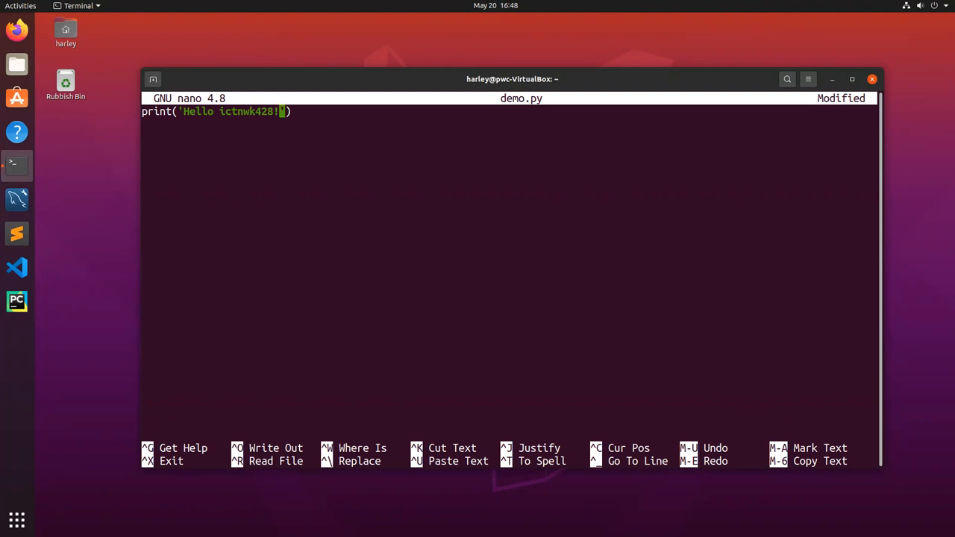
Step: Save demo.py under its name and exit nano back to the shell
key("ctrl+o")
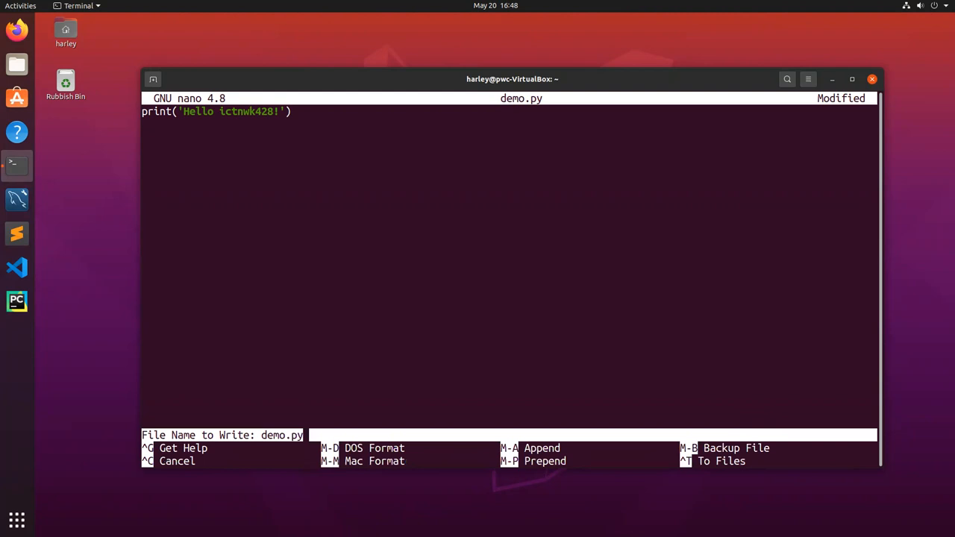
key("Return")
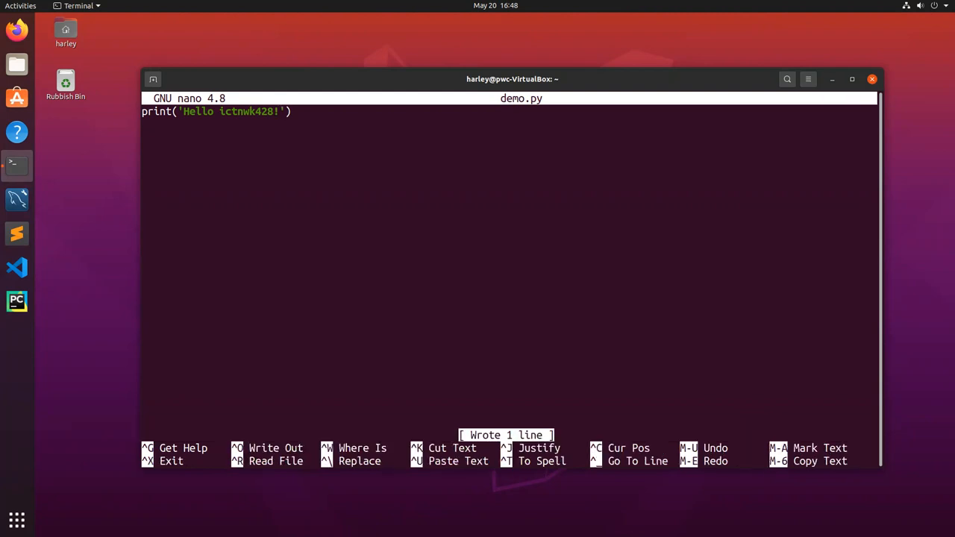
key("ctrl+x")
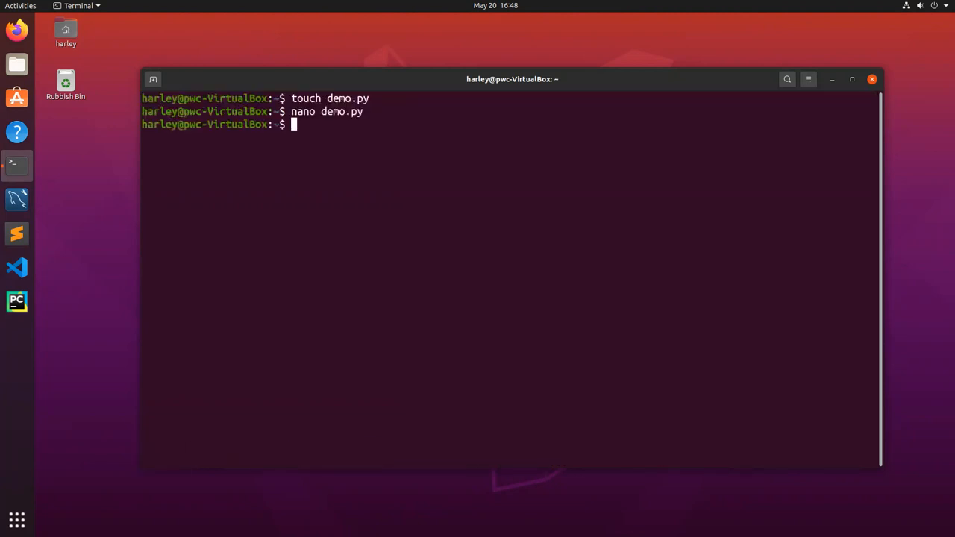
Step: Run demo.py with python3 to print Hello ictnwk428!
type("python")
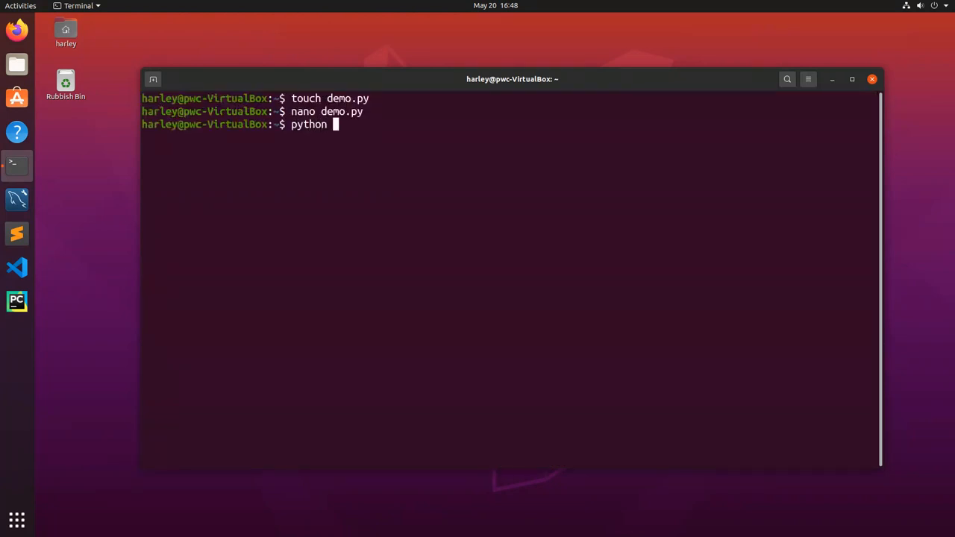
type("3 demo.py")
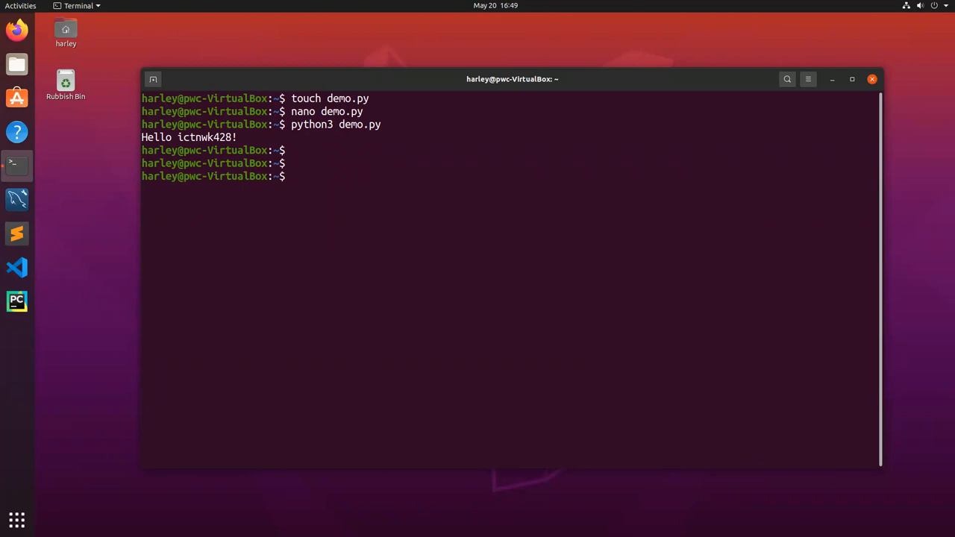
Step: Move into /var/log and try cat auth.log, getting Permission denied
type("cd /")
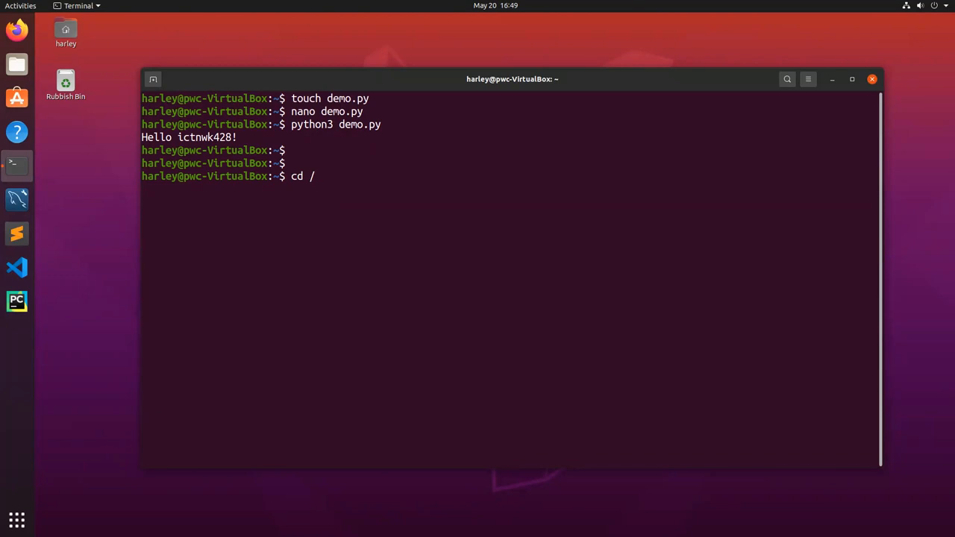
type("var/lo")
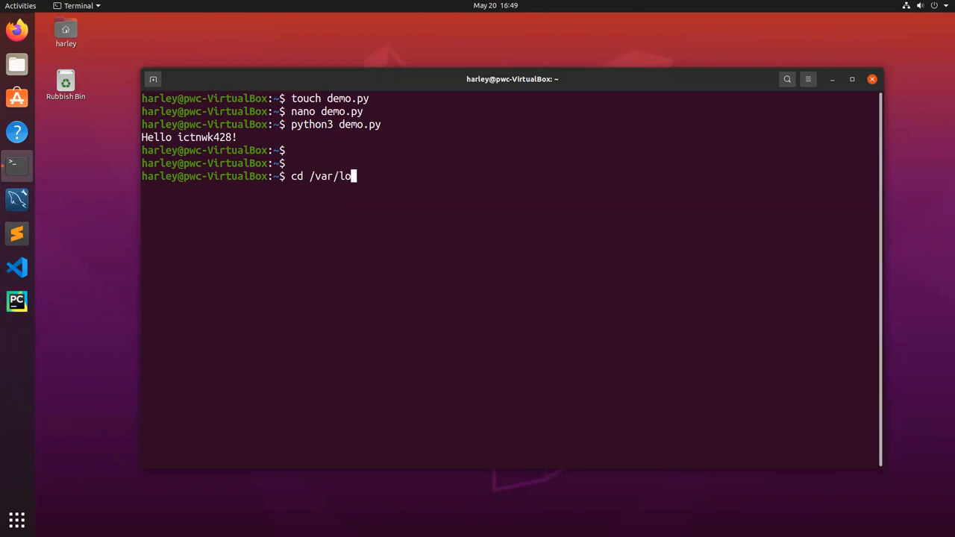
key("Return")
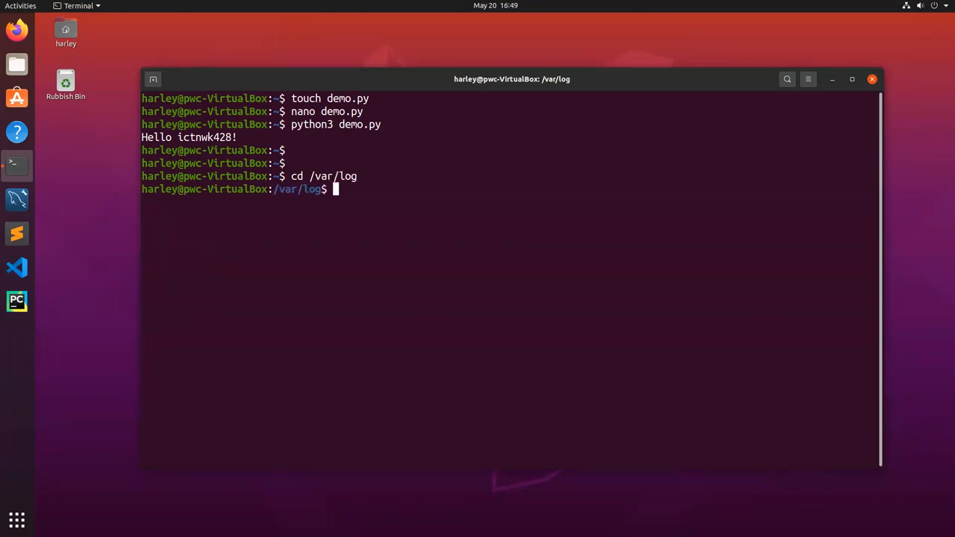
type("cat aut")
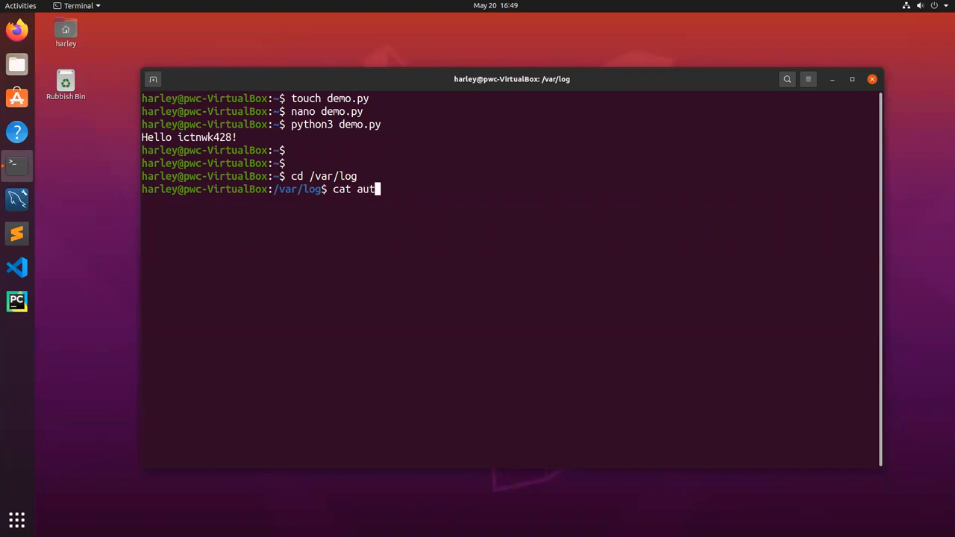
type("h.log")
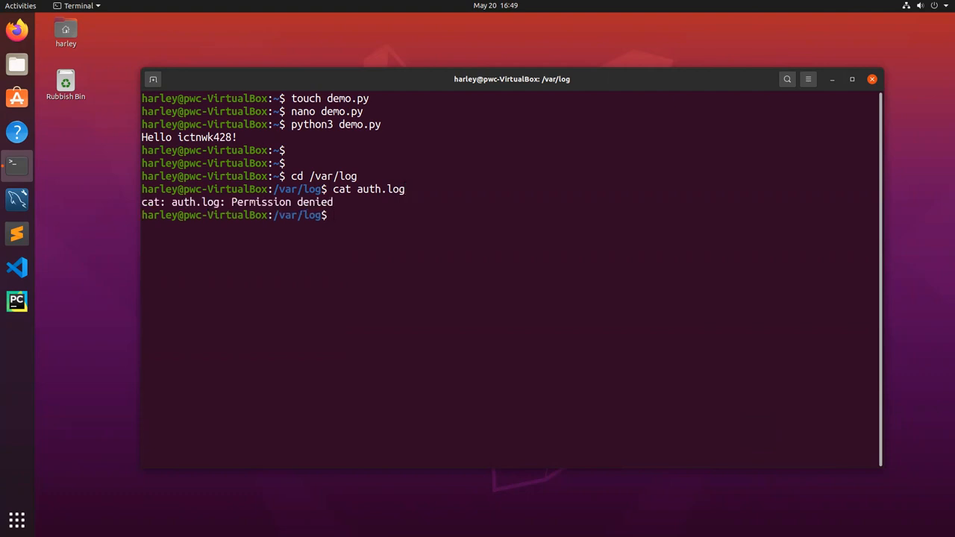
Step: Read auth.log successfully with sudo cat auth.log
type("cat auth.log")
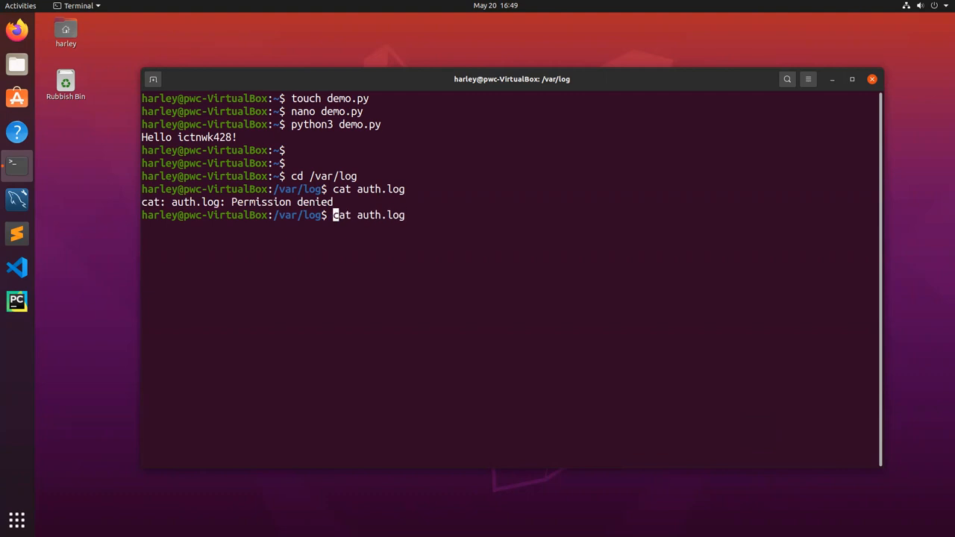
type("sudo")
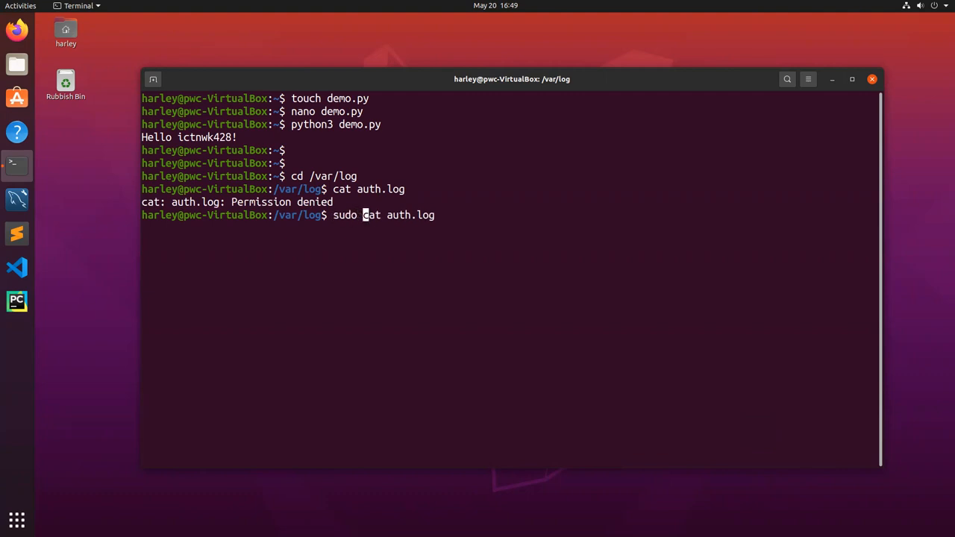
key("Return")
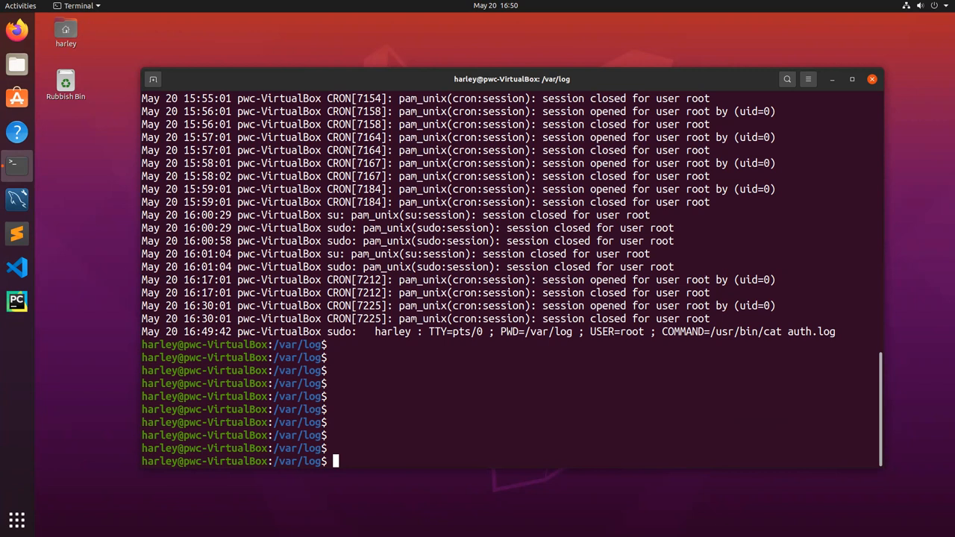
Step: Become root with sudo su, move to the filesystem root, then exit the root shell
type("sudo su")
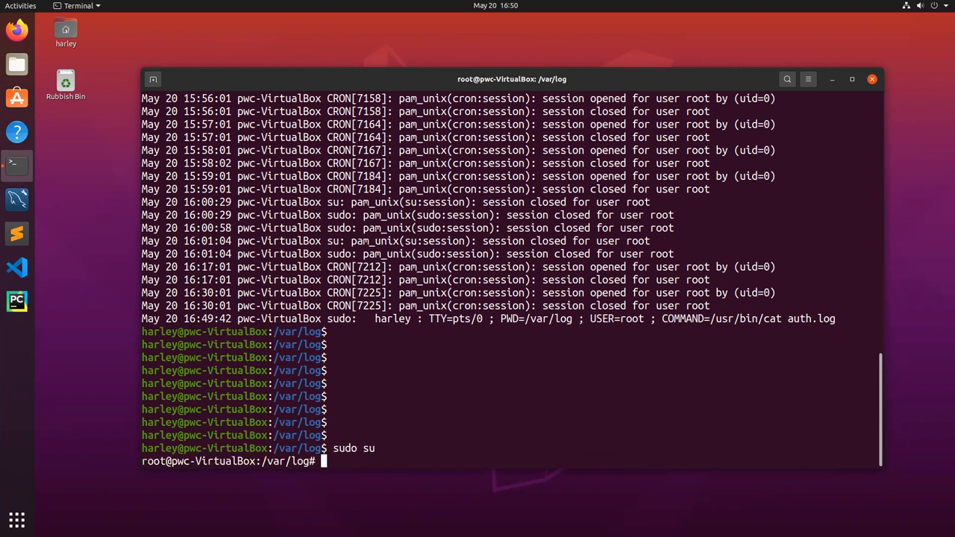
key("Return")
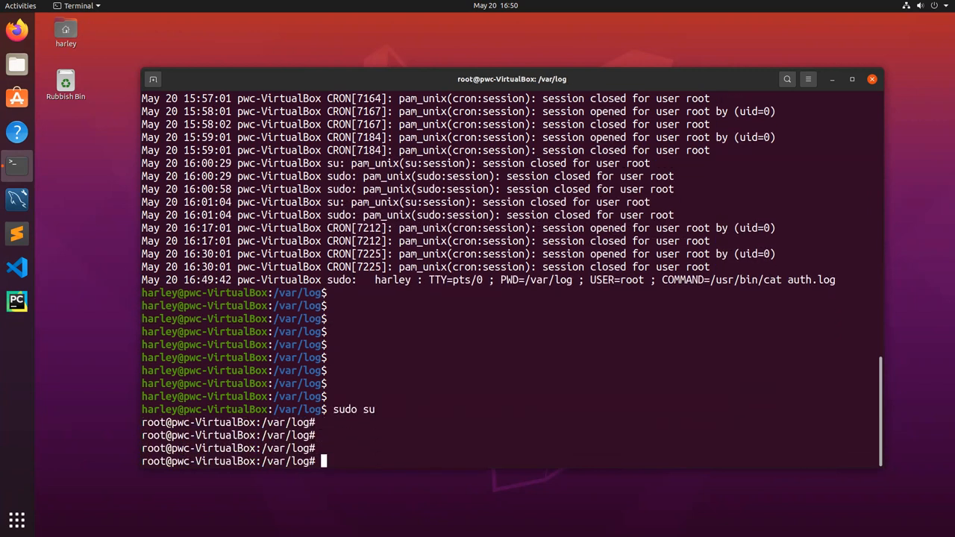
type("cd /")
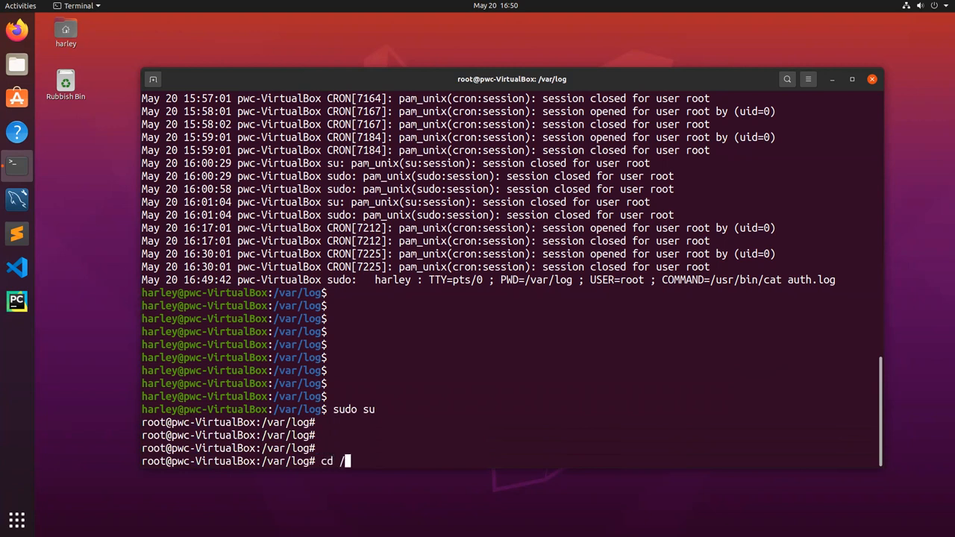
key("Return")
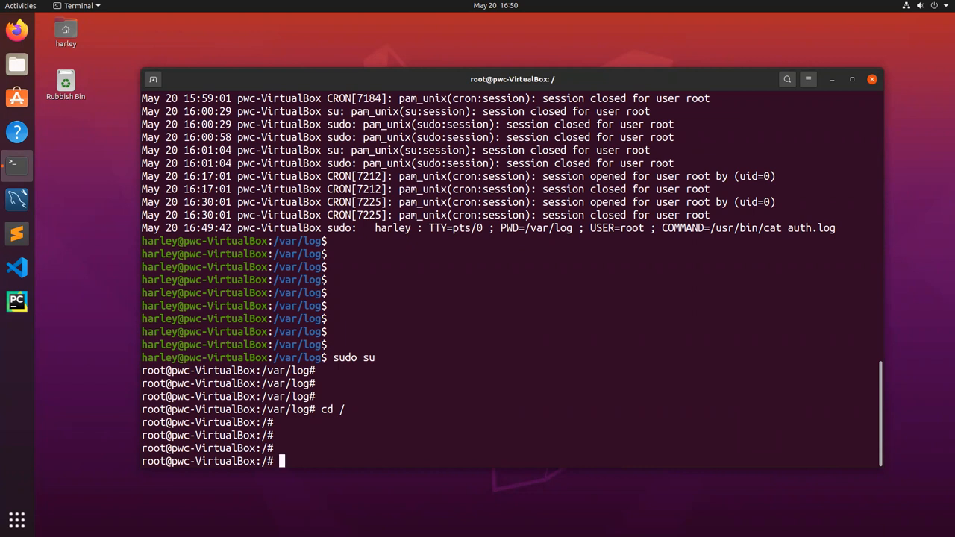
type("exit")
type("cd ~")
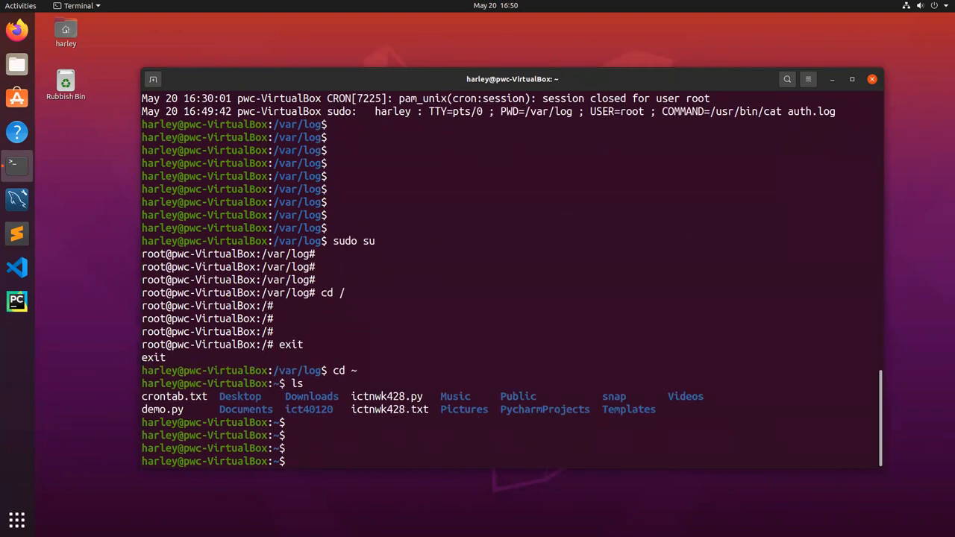
Step: Copy demo.py into /root/ with sudo cp, then enter sudo su at the prompt
type("sudo")
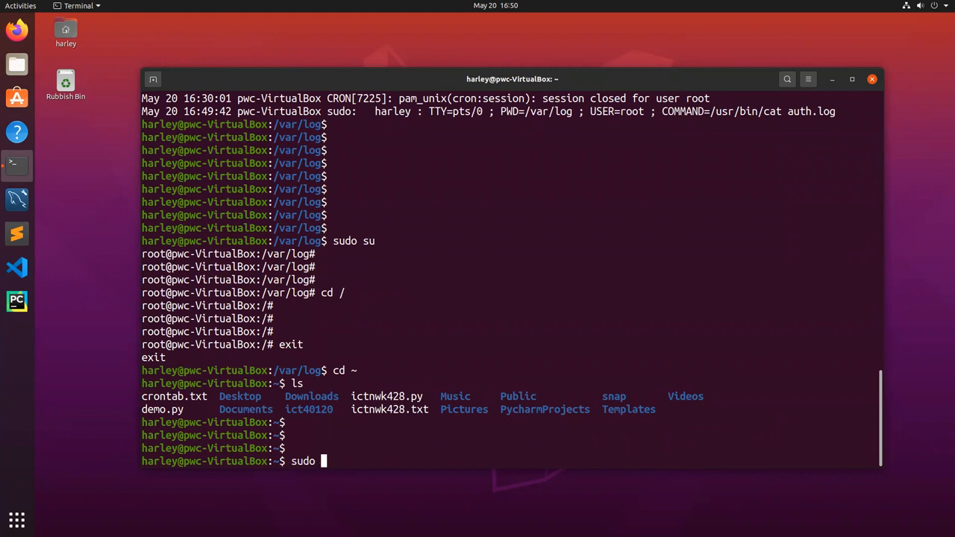
type("cp i")
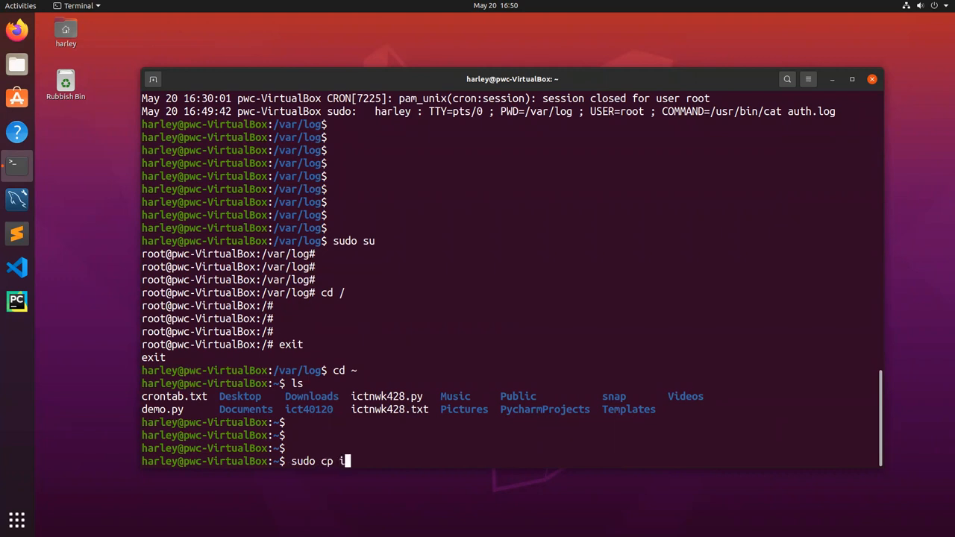
type("demo")
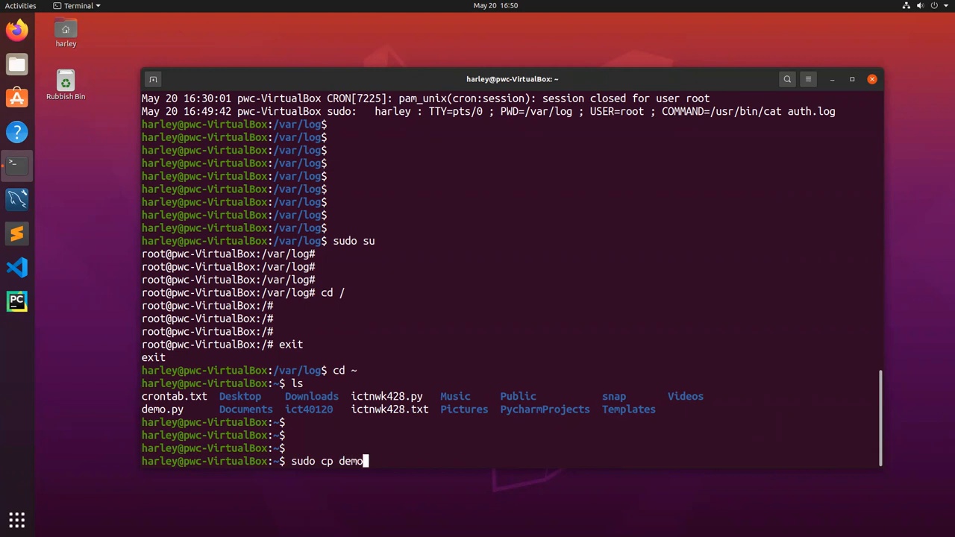
type(".py")
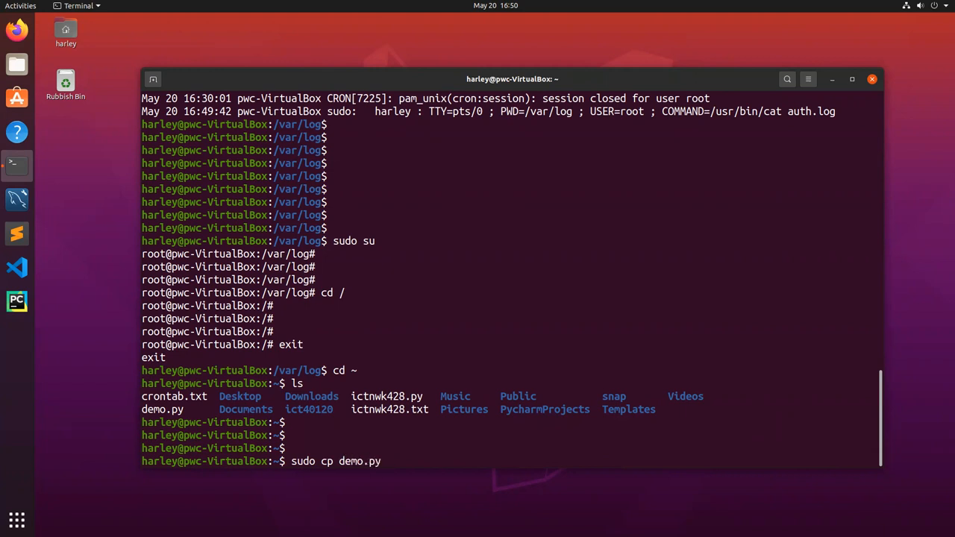
type("/ro")
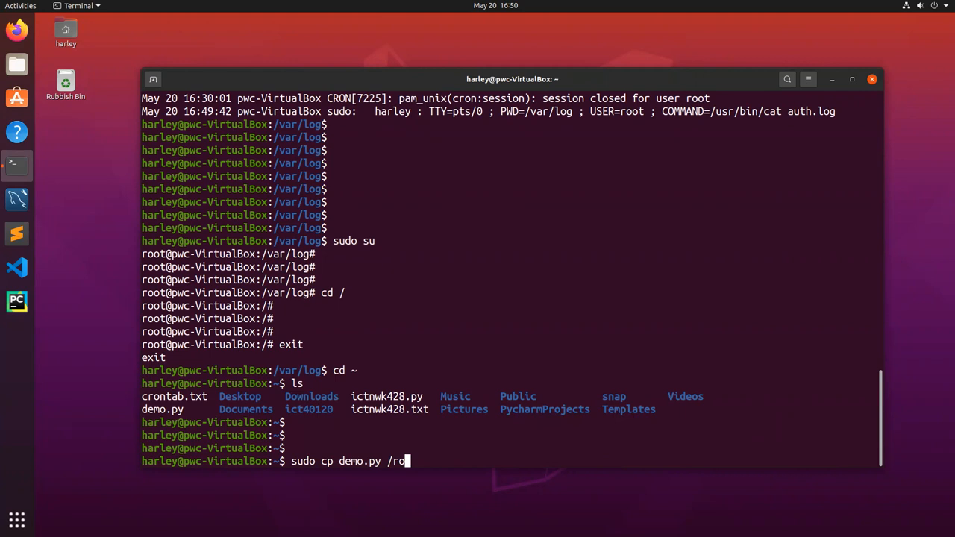
type("ot/")
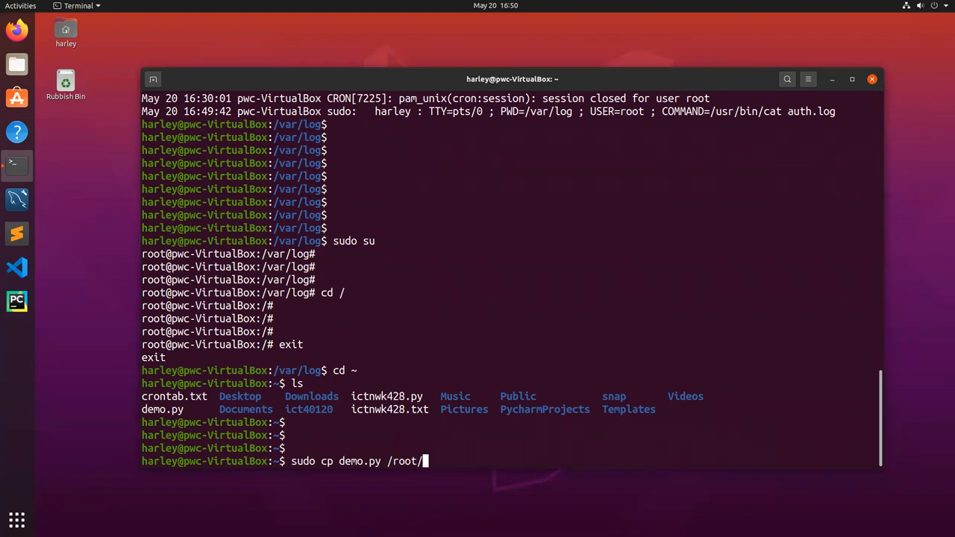
key("Return")
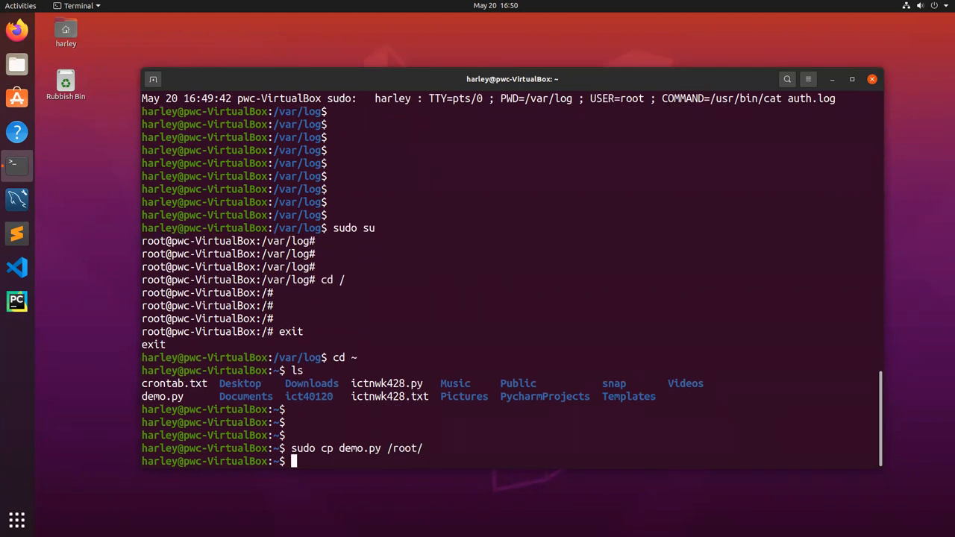
type("sudo")
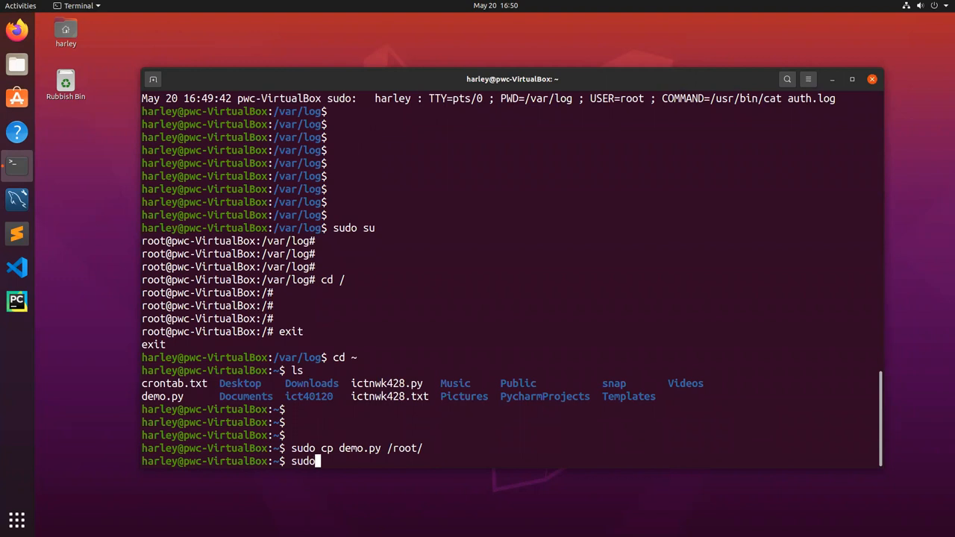
type("su")
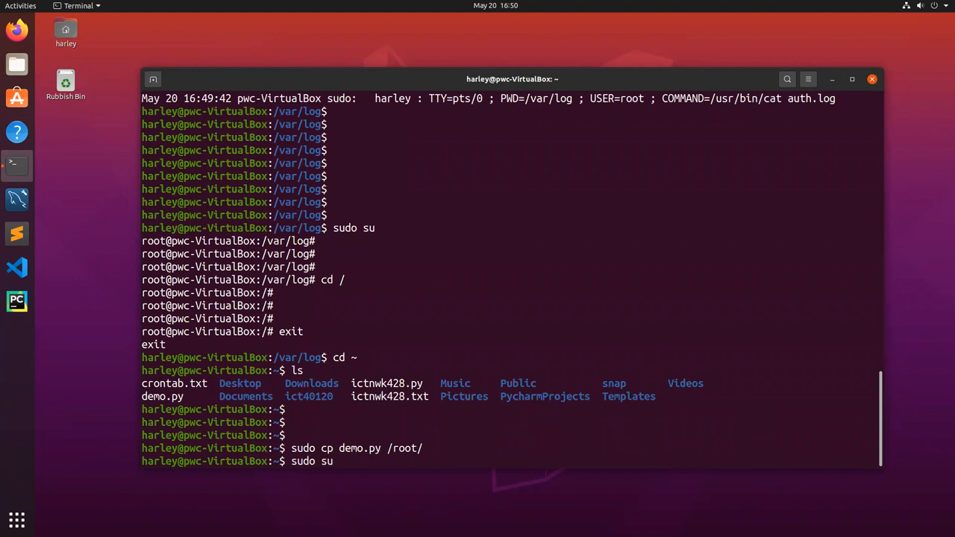
Step: As root in /root, locate python3 with which, reported at /usr/bin/python3
key("Return")
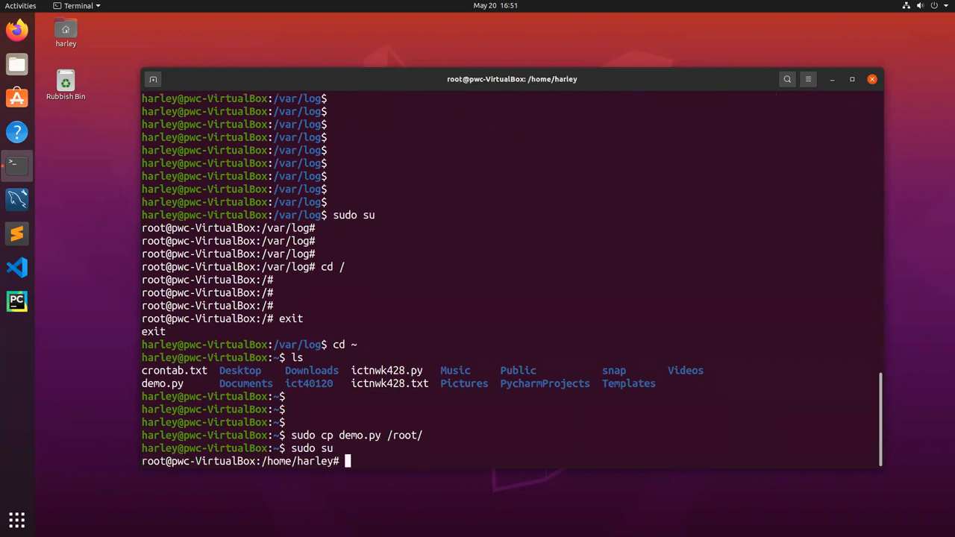
type("cd")
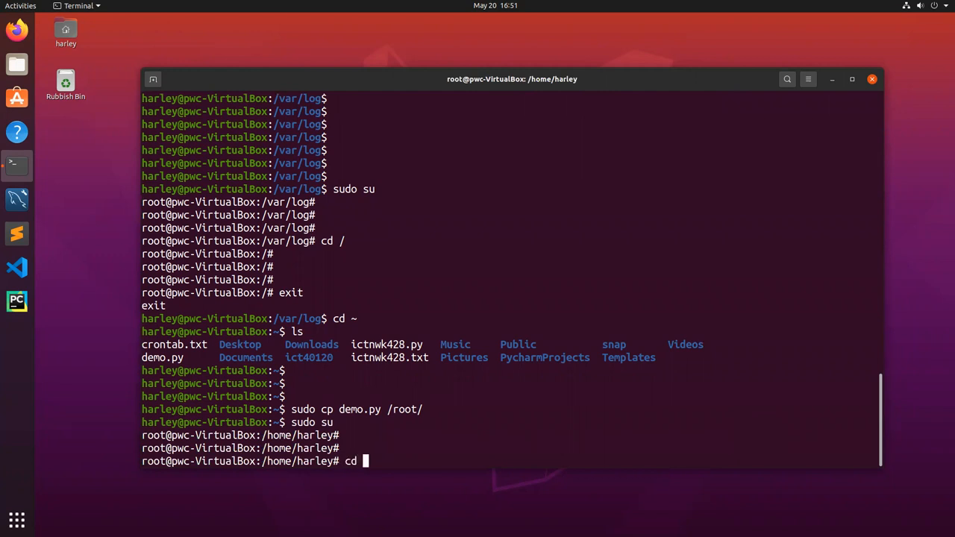
type("/root")
type("ls")
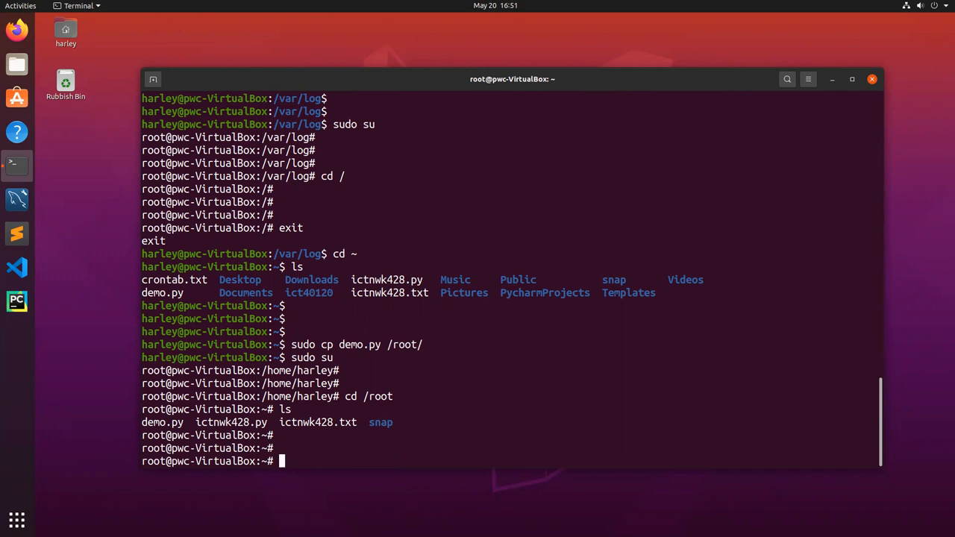
type("whcih")
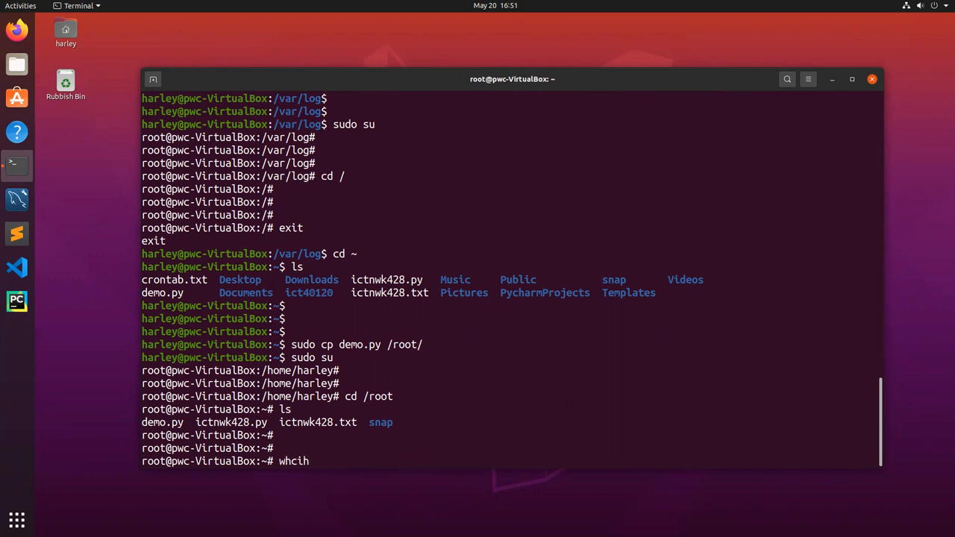
type("which")
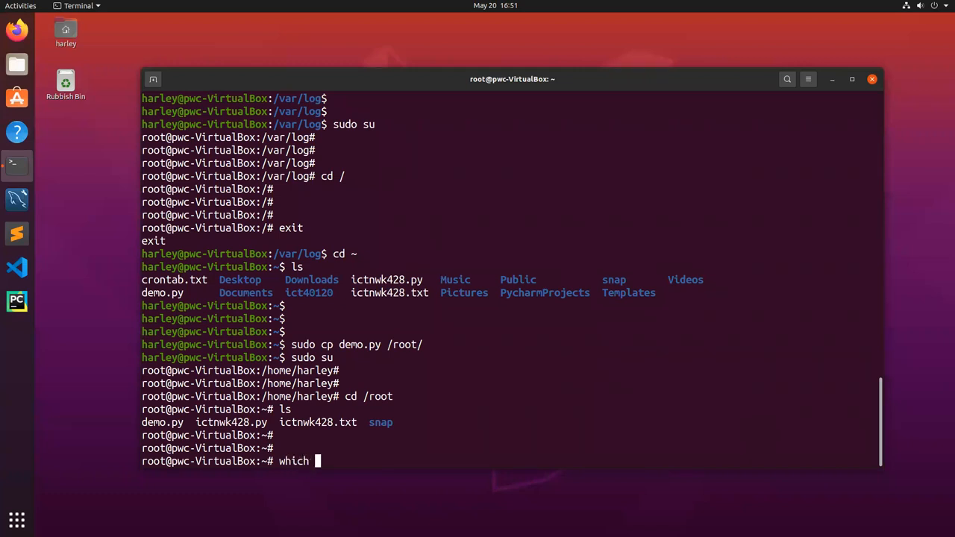
type("python3")
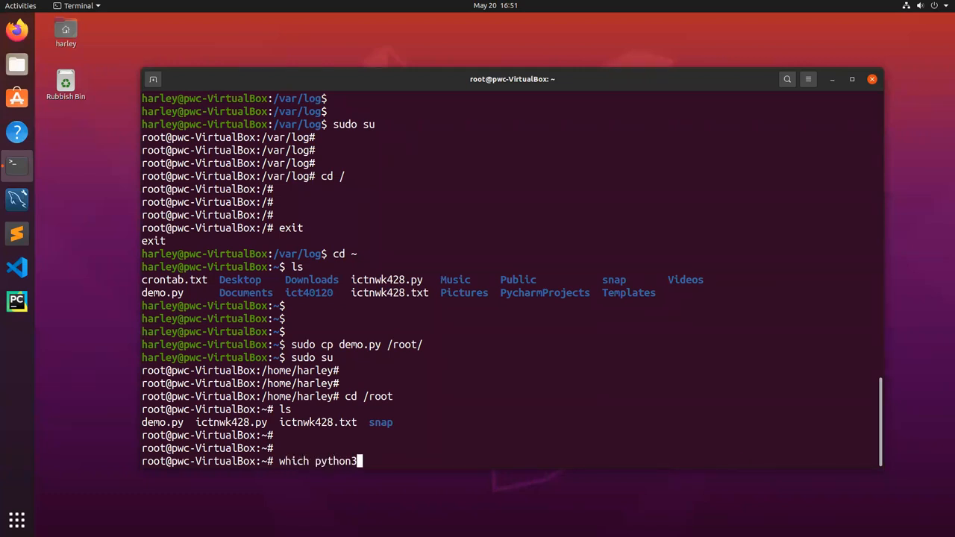
key("Return")
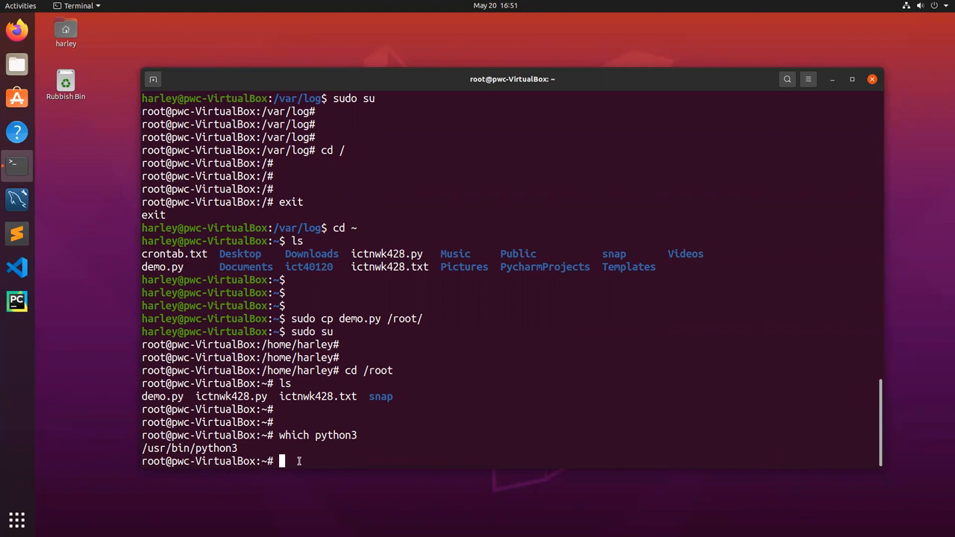
Step: Enter the crontab -e command to edit root's crontab
type("cr")
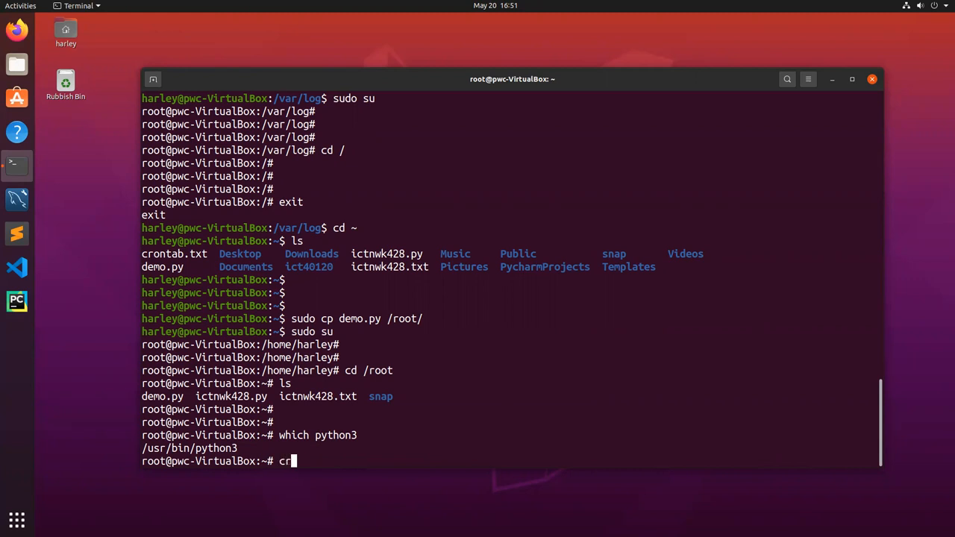
type("ontab")
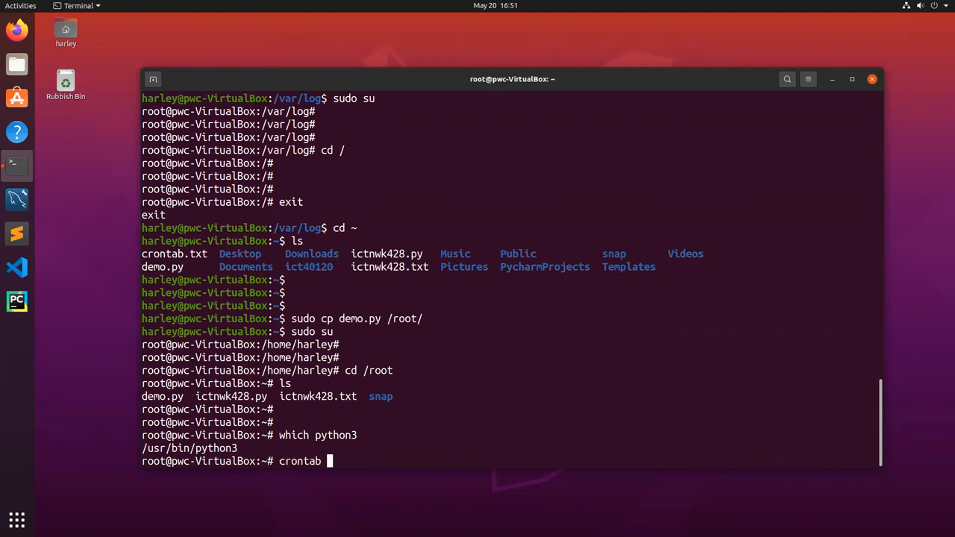
type("-e")
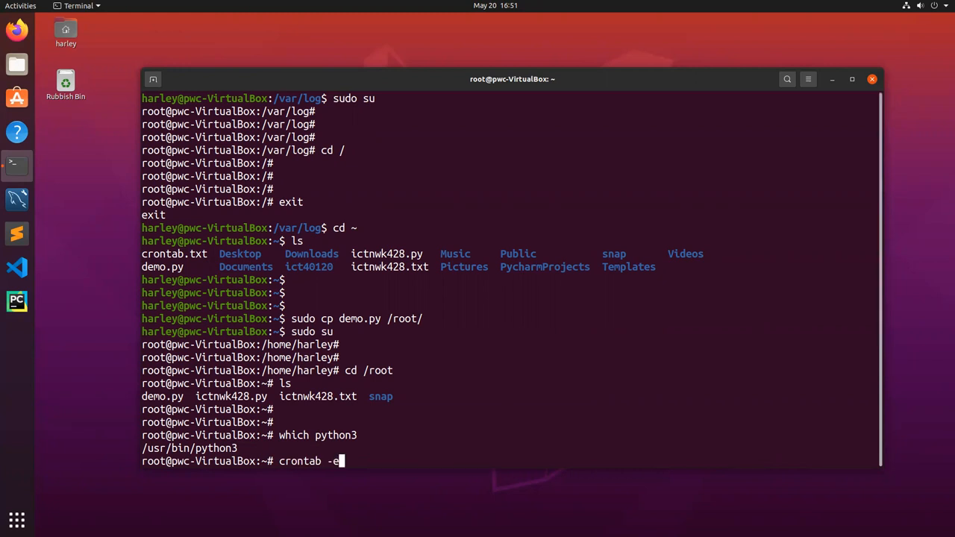
Step: Edit root's crontab entry to run /root/demo.py every minute appending to /var/log/demo.log, and save it
key("Return")
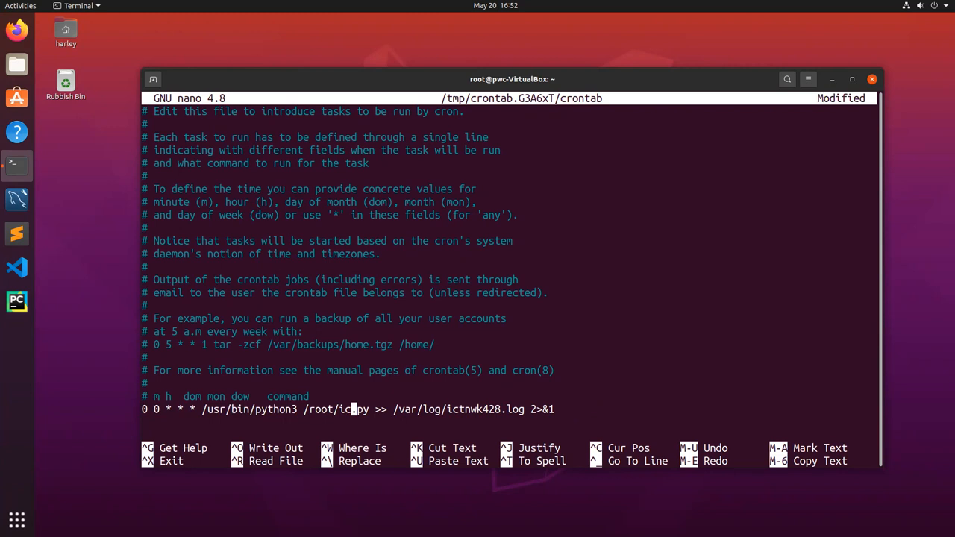
type("demo")
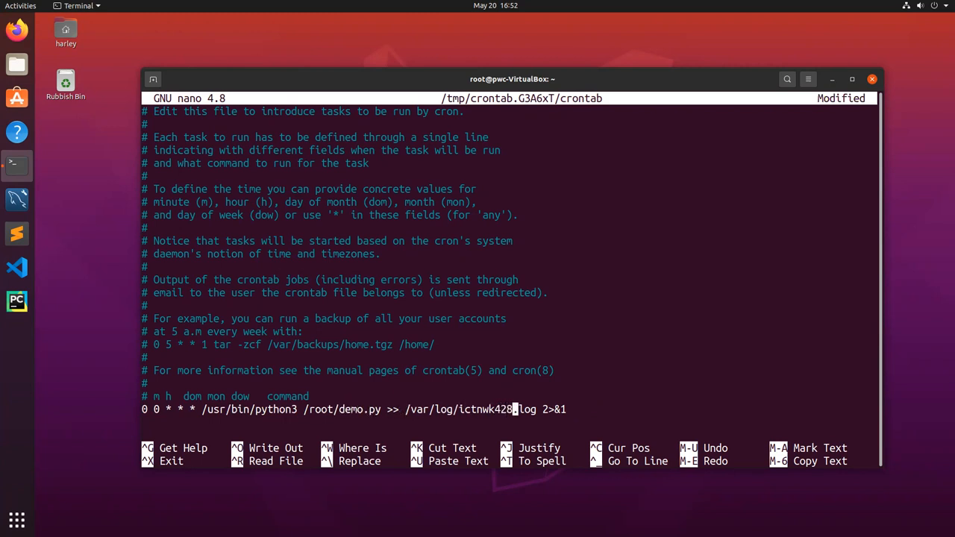
key("BackSpace")
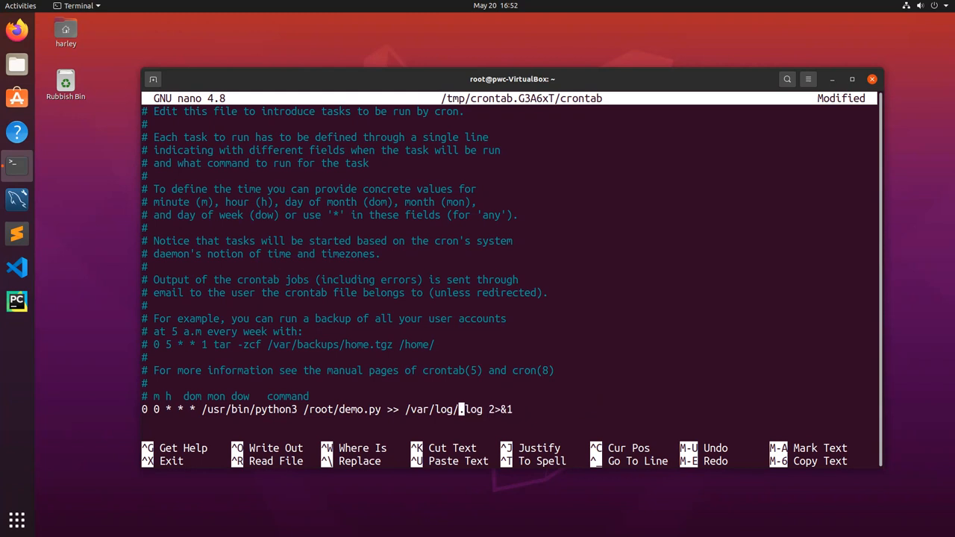
type("demo")
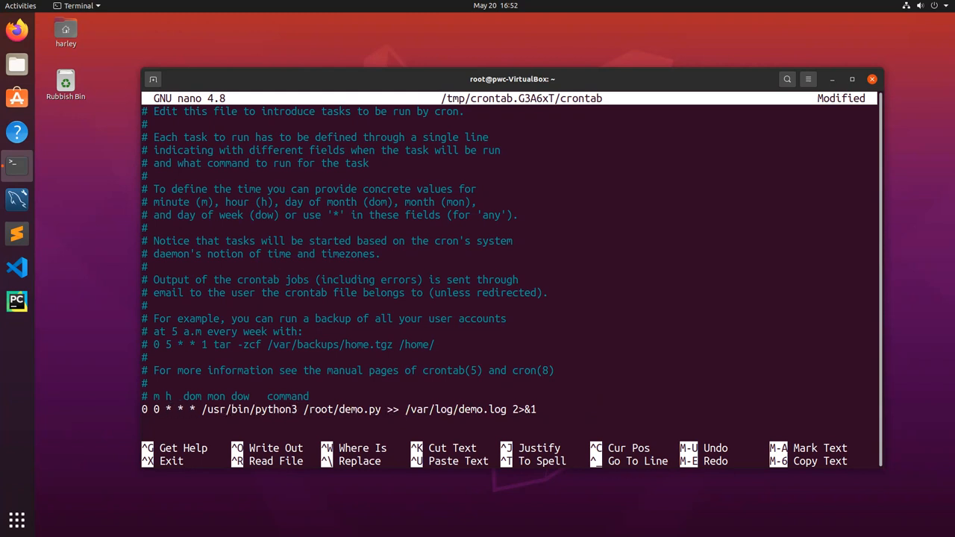
key("BackSpace")
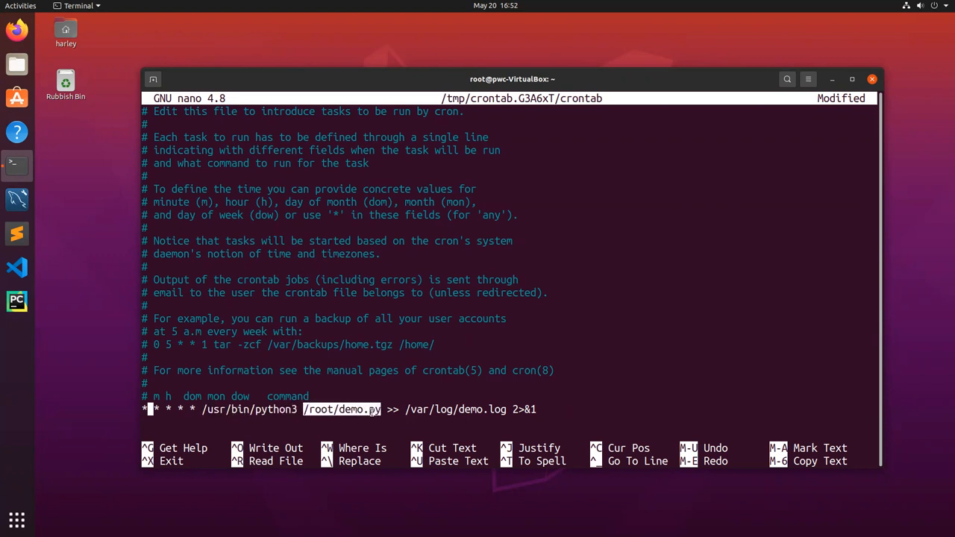
mouse_move(329, 425)
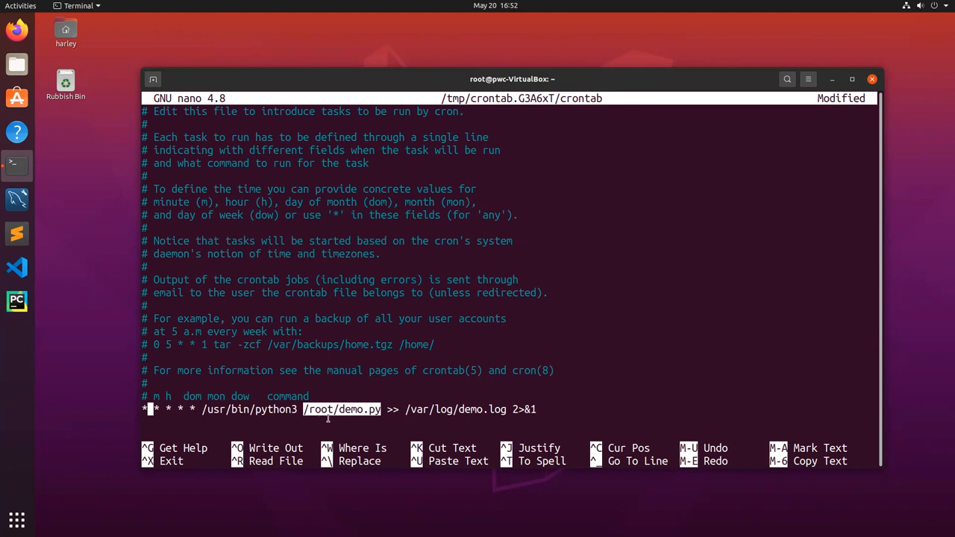
mouse_move(384, 414)
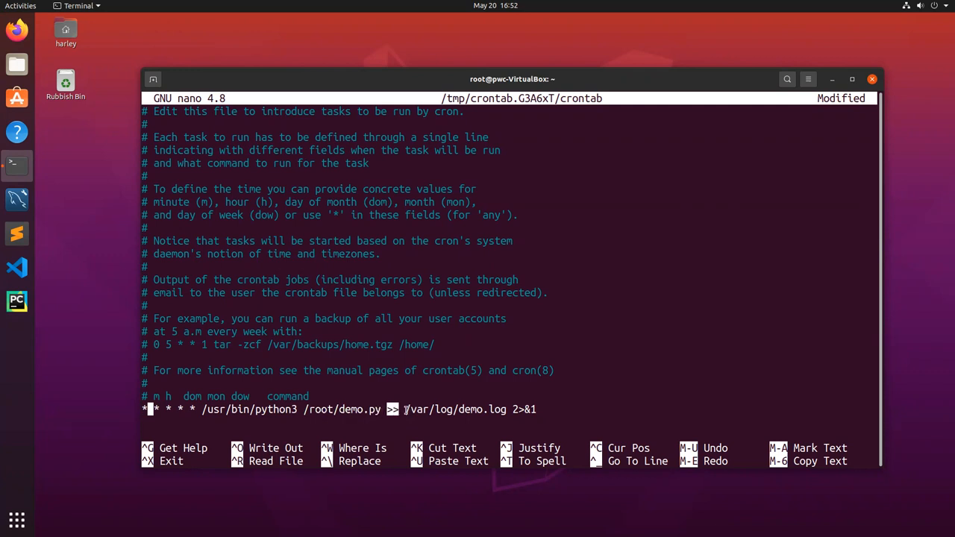
double_click(455, 409)
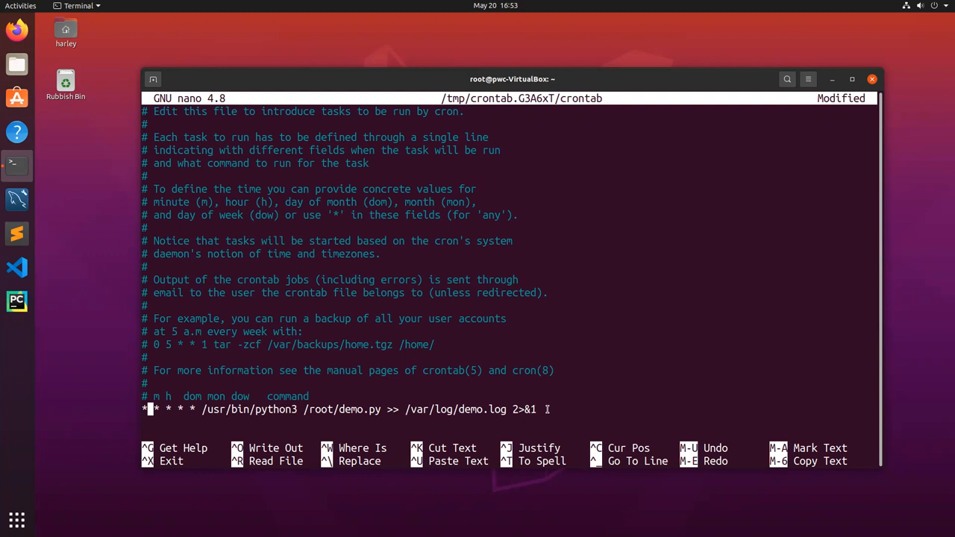
key("ctrl+o")
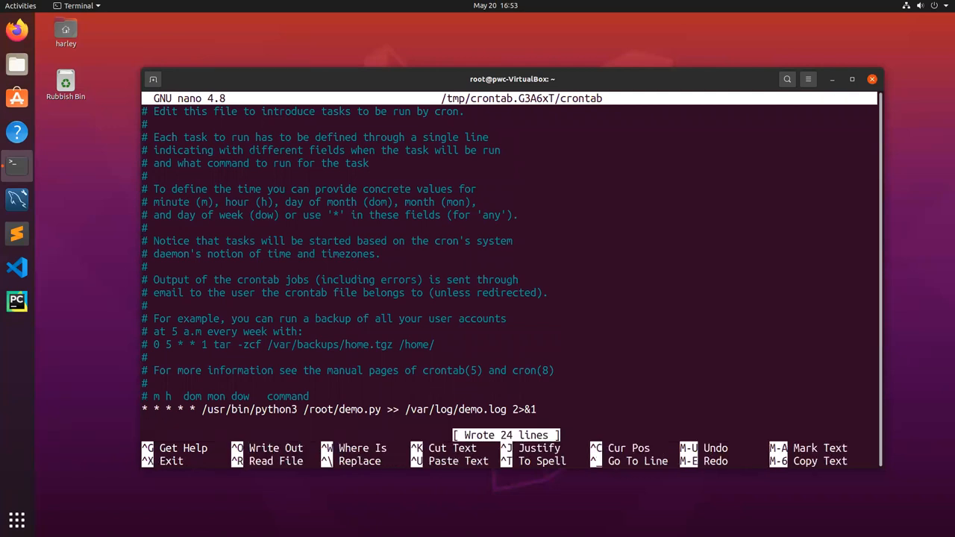
Step: Exit nano to install the crontab and leave the root shell
key("ctrl+x")
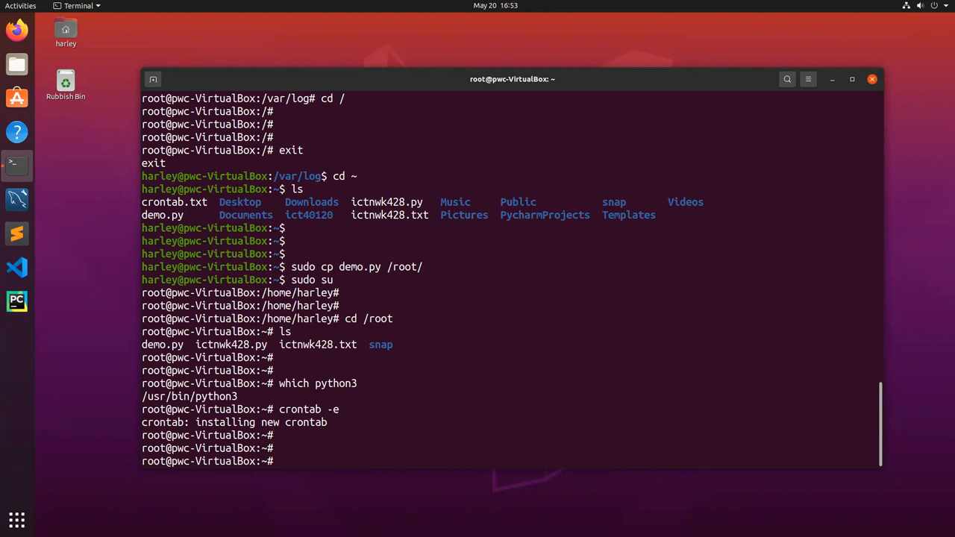
type("exit")
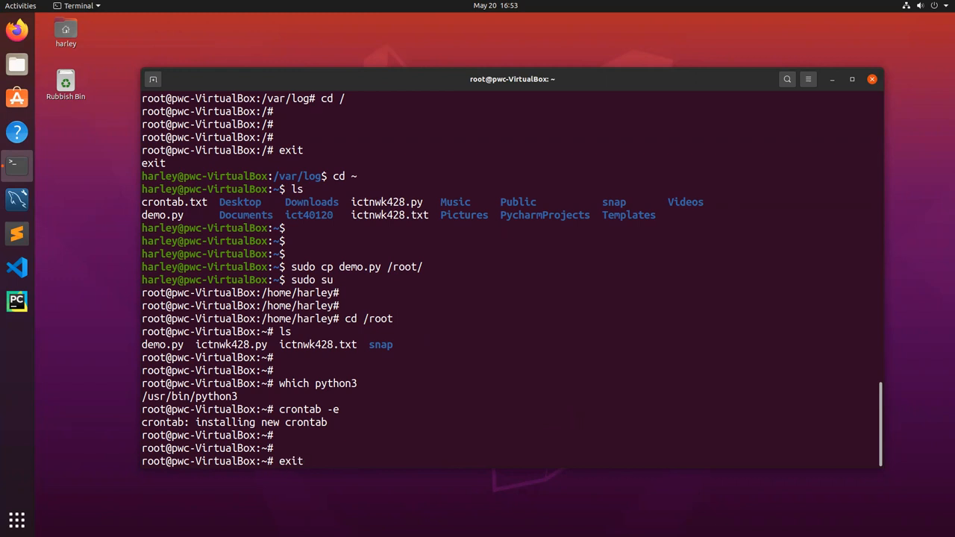
key("Return")
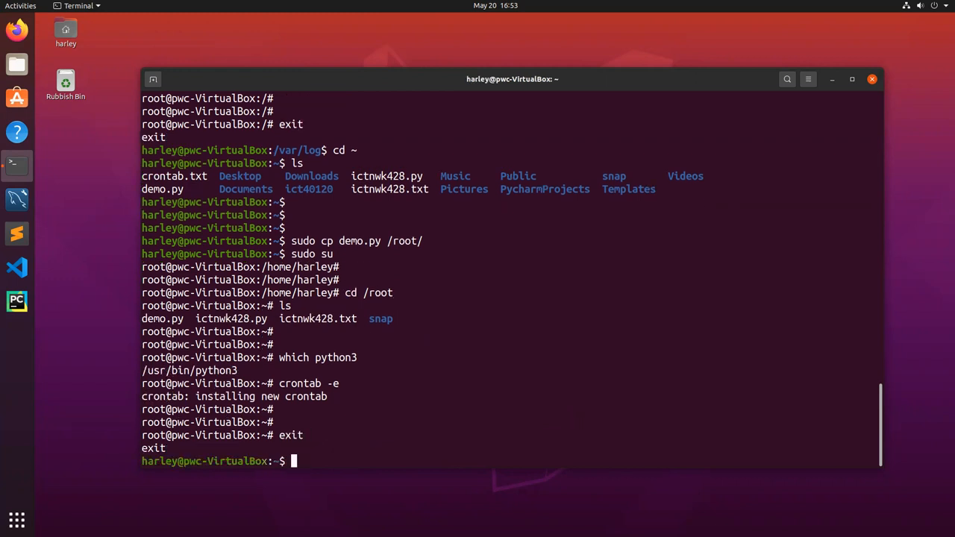
Step: Change into /var/log to list its files including demo.log
type("cd")
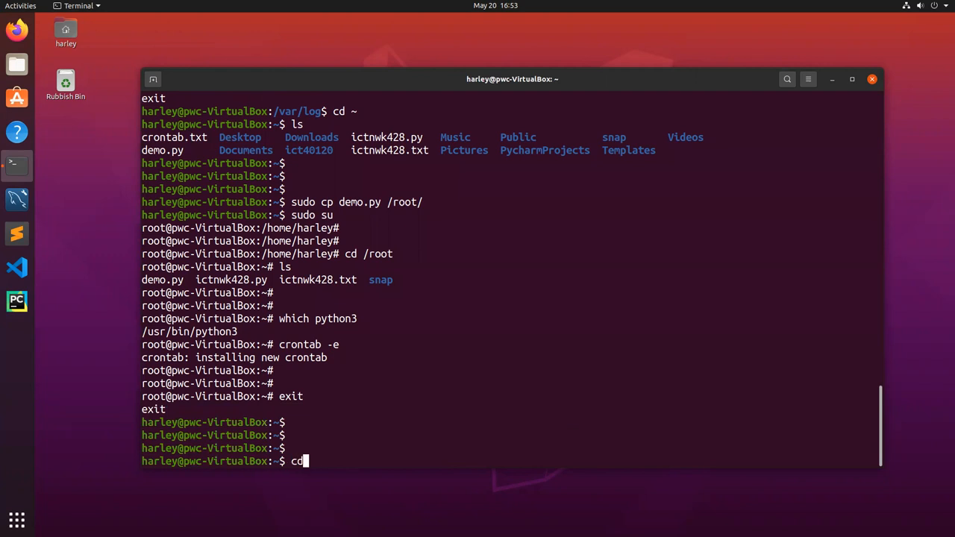
type("var/log")
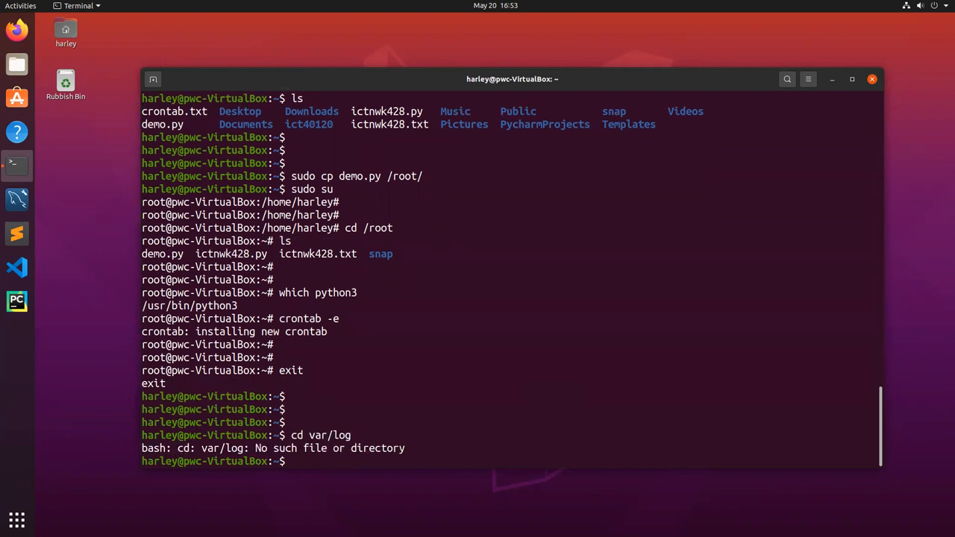
type("cd var/log")
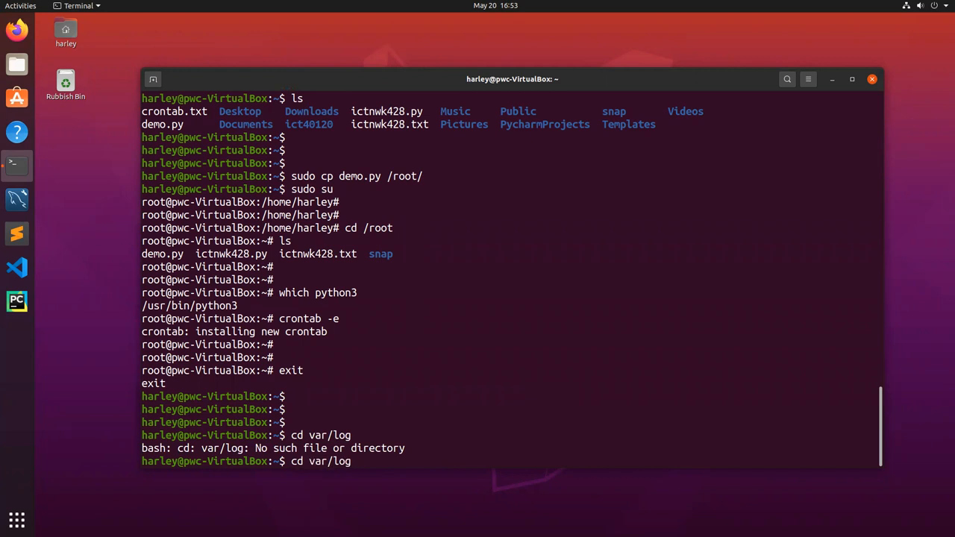
key("Return")
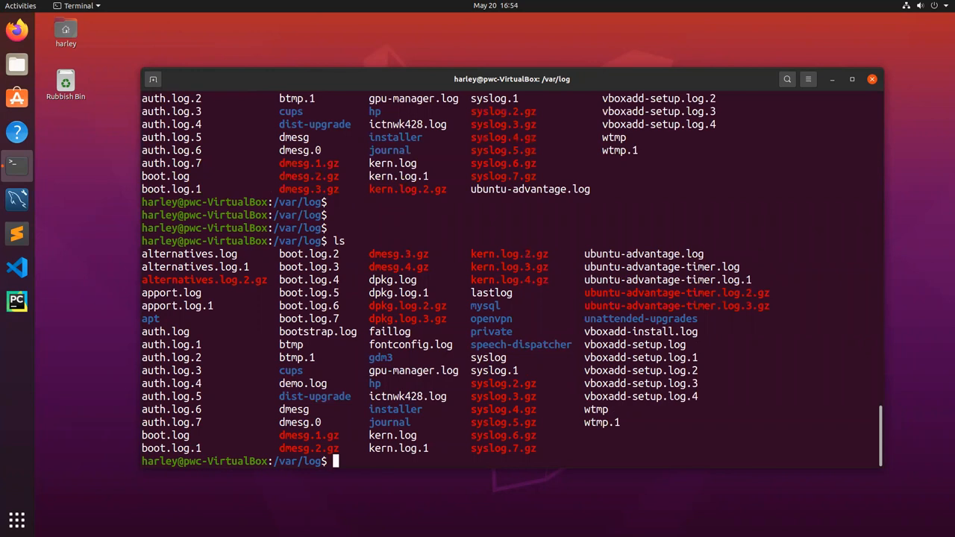
Step: Print demo.log in /var/log to confirm the cron job wrote Hello ictnwk428!
type("cat demo.log")
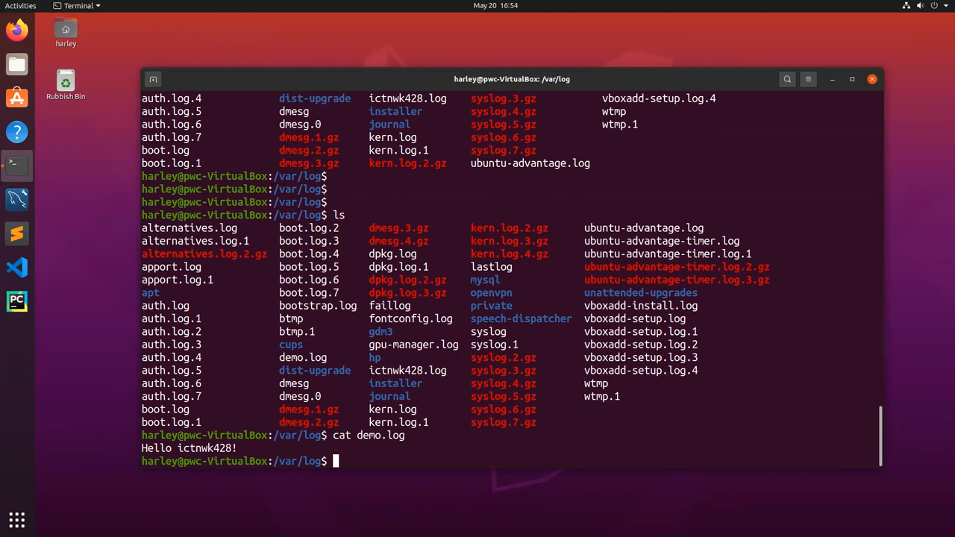
type("cd")
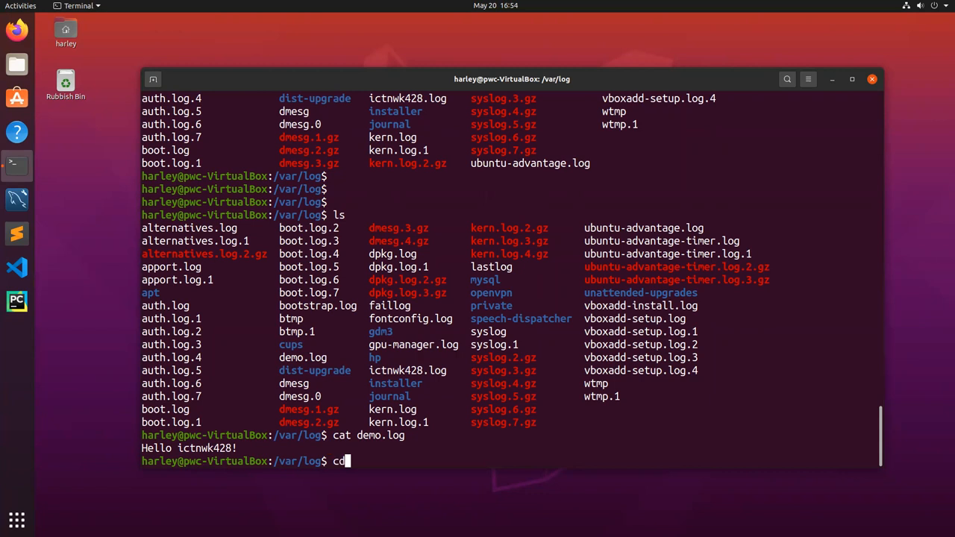
Step: Move to /etc/logrotate.d, list its configs and print the ufw rotation settings, noting weekly
type("/e")
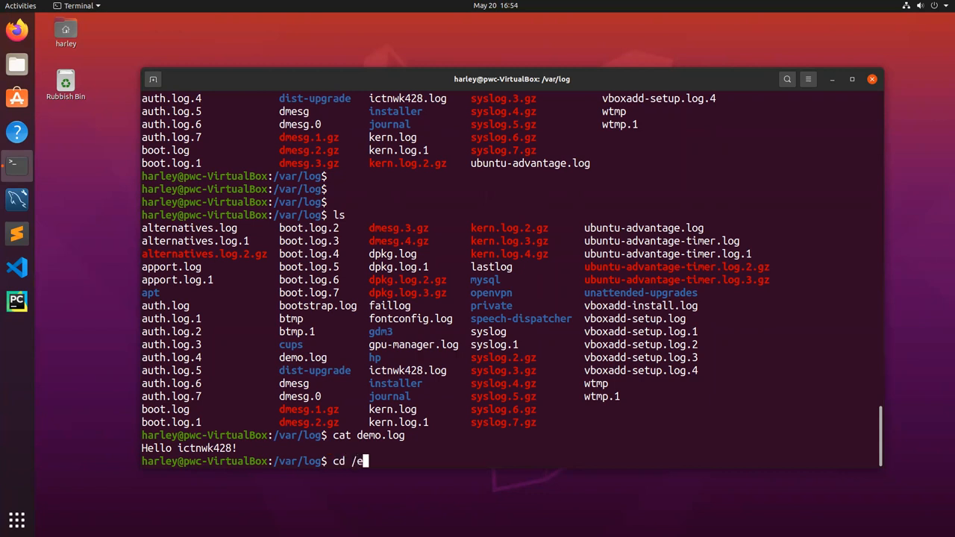
type("tc")
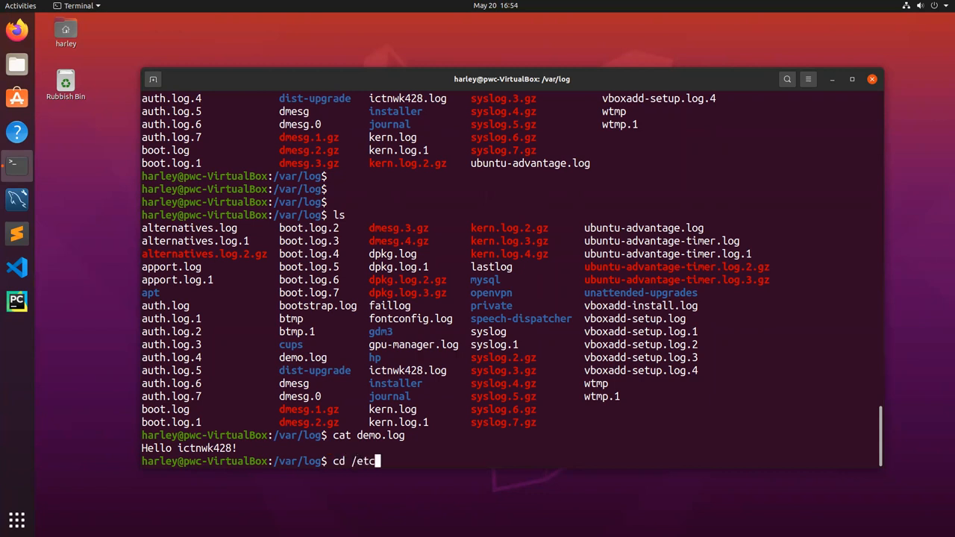
type("/logrotate.d/")
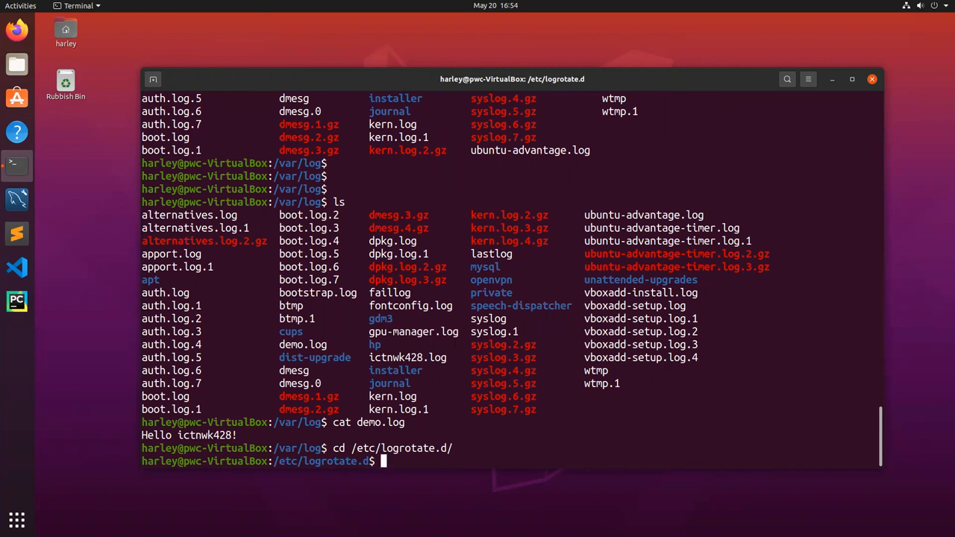
type("ls")
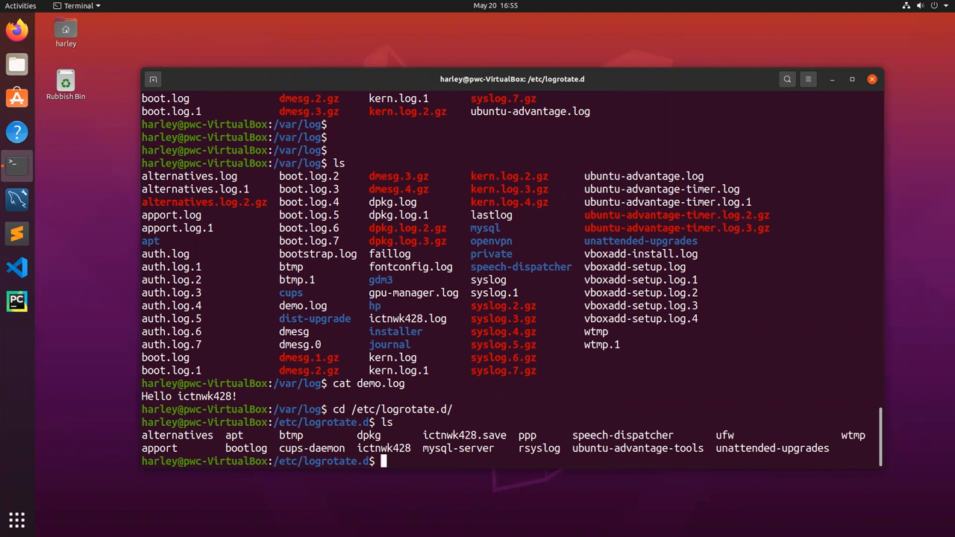
type("cat ufw")
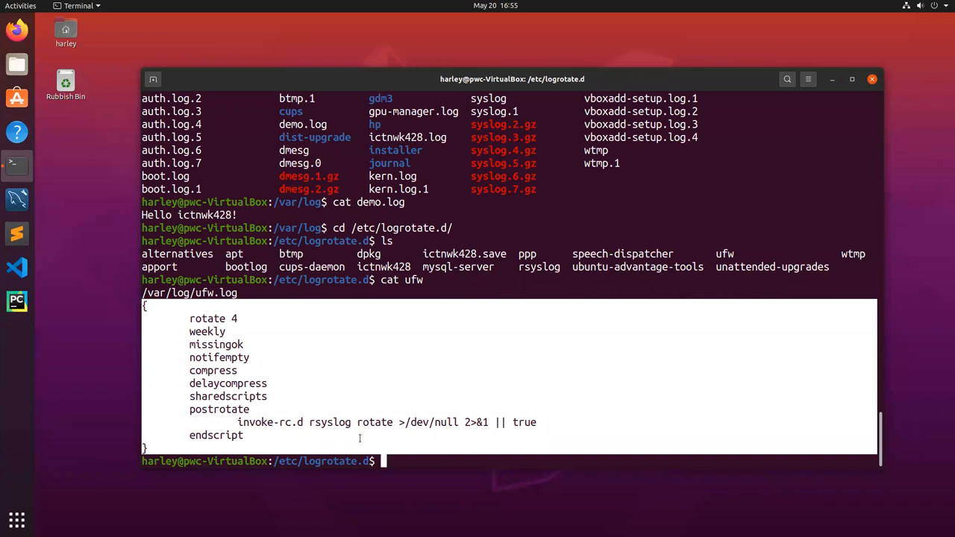
mouse_move(280, 387)
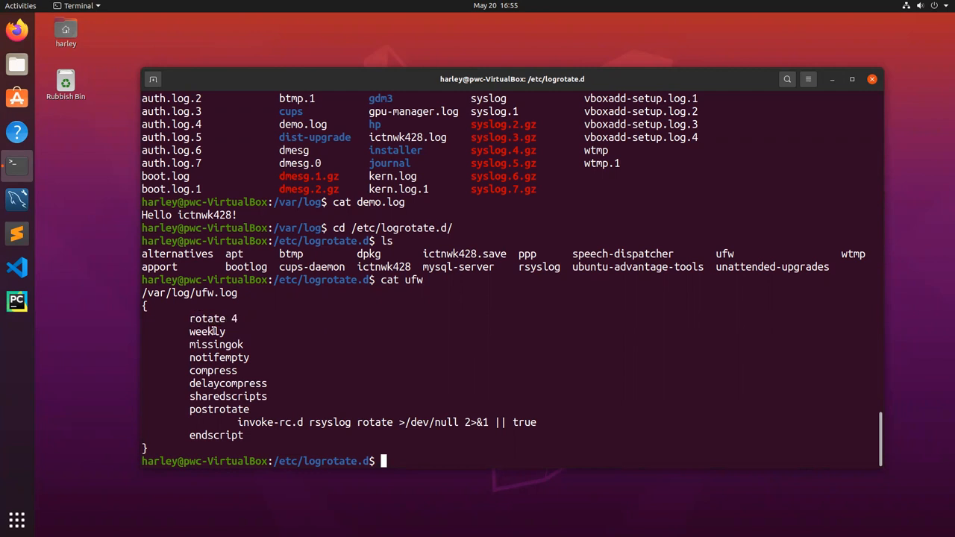
double_click(205, 331)
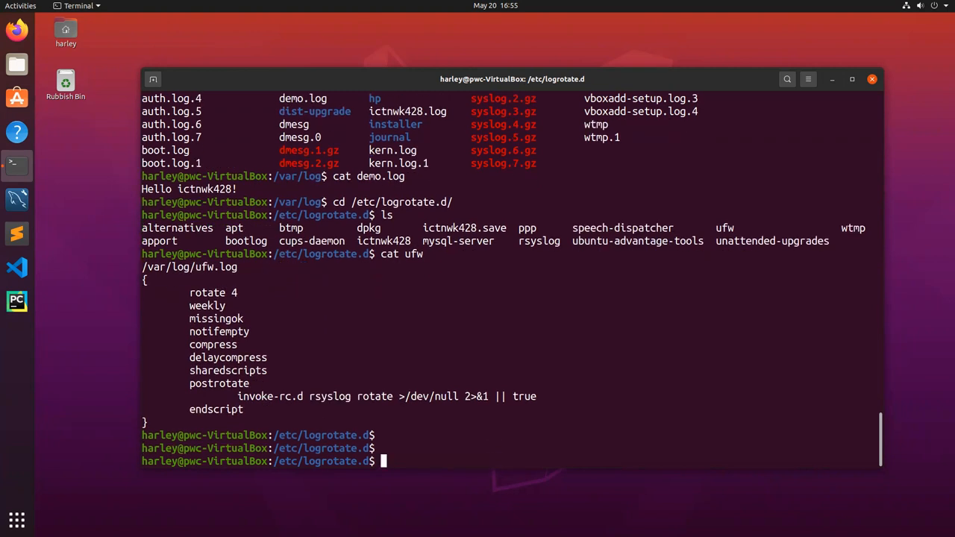
Step: Copy ufw to a new demo config with sudo and open demo in nano as root
type("cp")
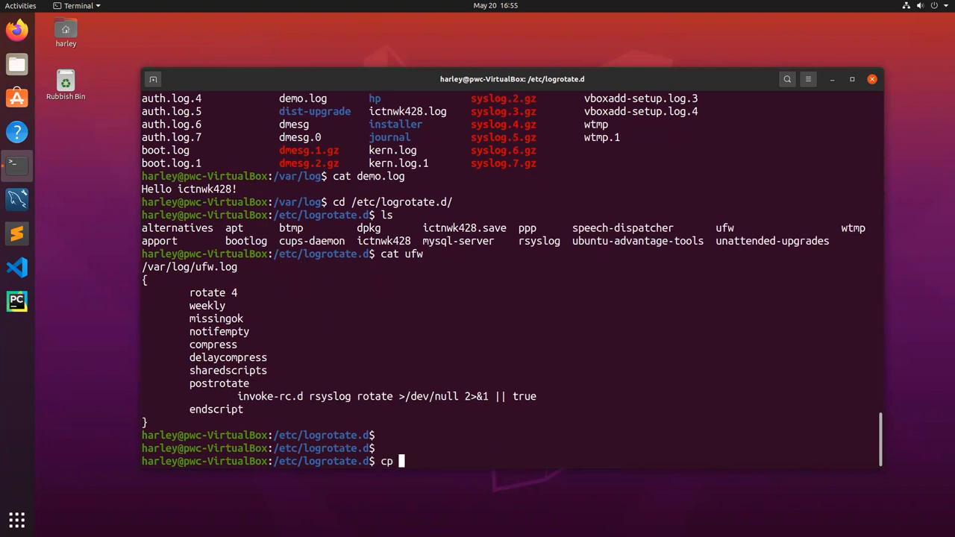
type("ufw")
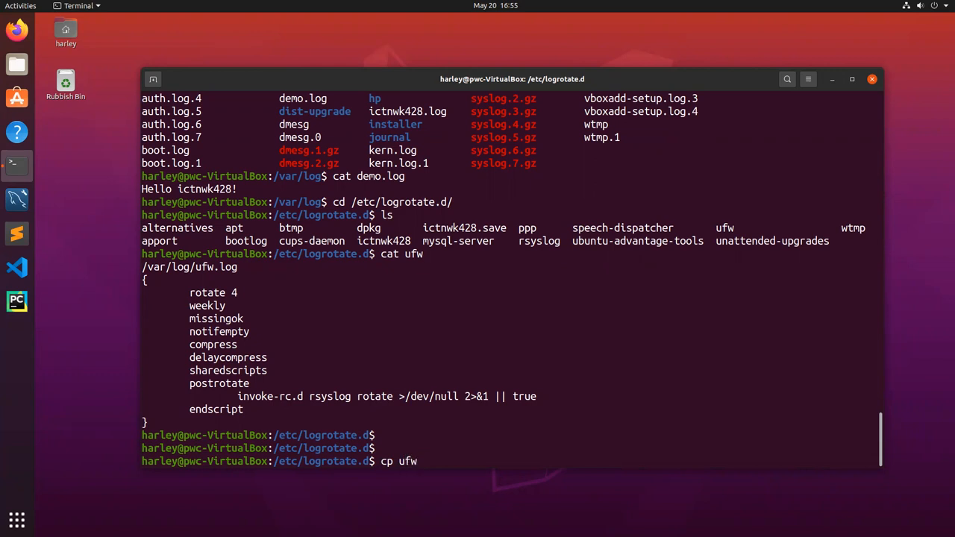
type("demo")
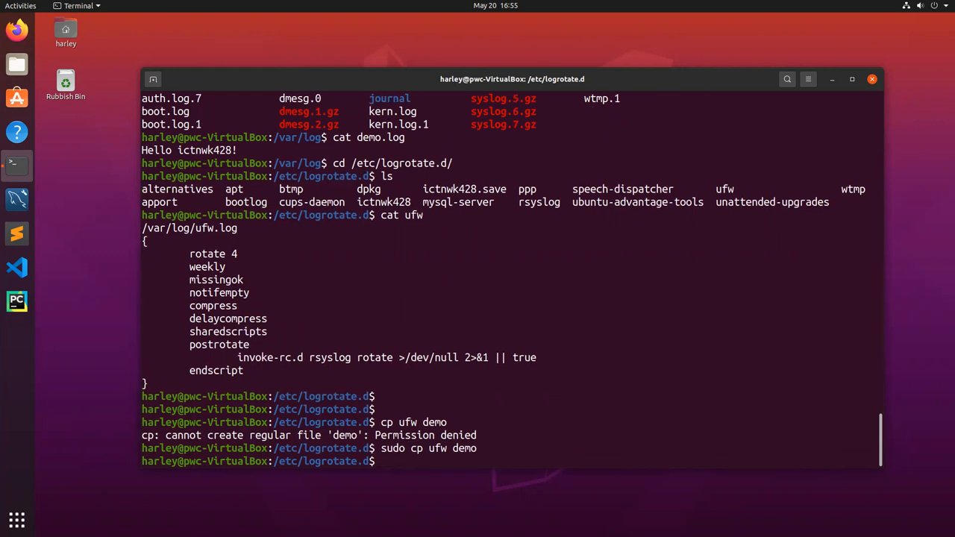
type("sudo nano demo")
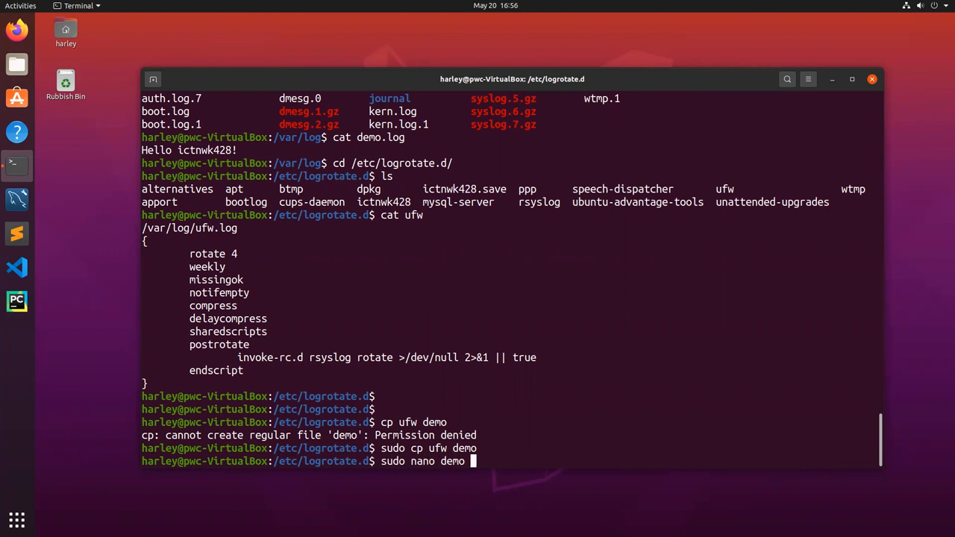
key("Return")
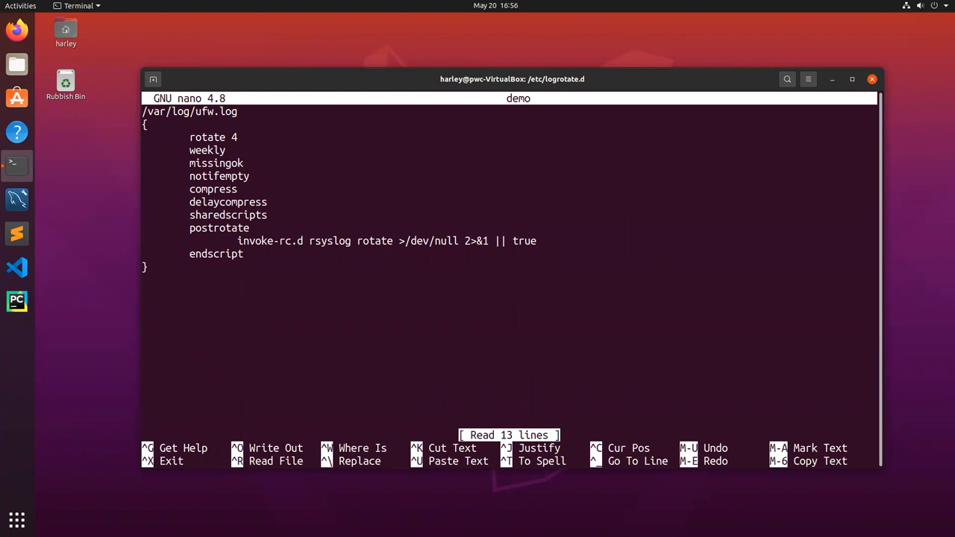
Step: Edit demo to rotate /var/log/demo.log daily with maxsize 1024, remove postrotate, and save
type("daily")
type("demo")
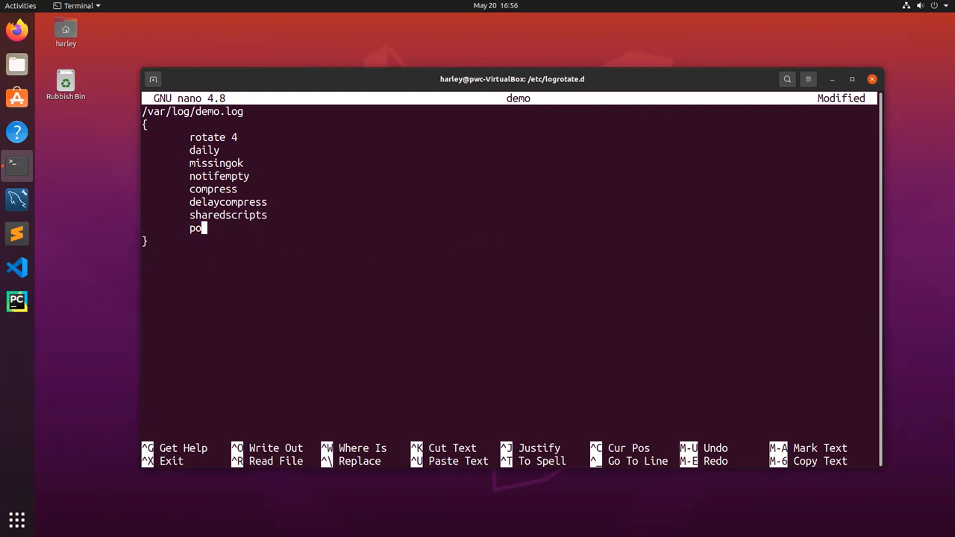
key("BackSpace")
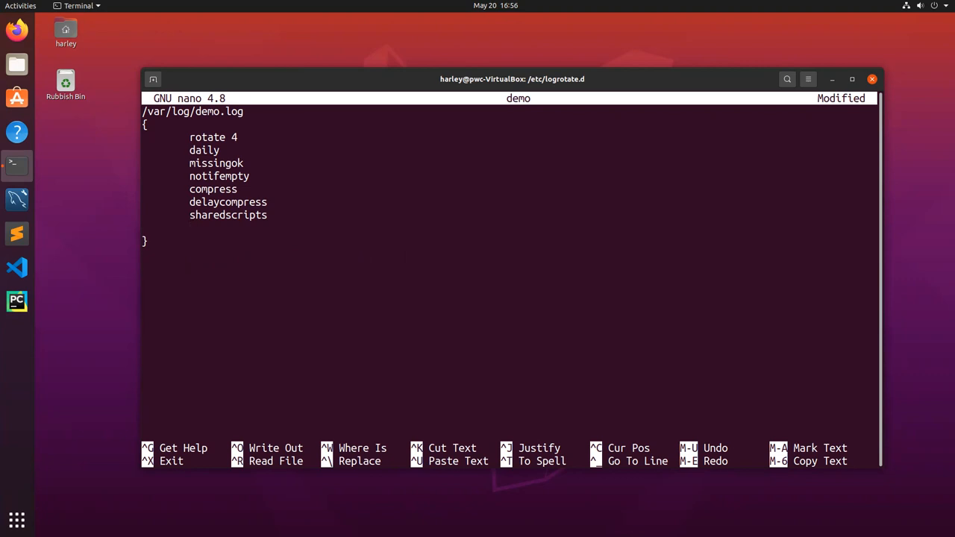
type("m")
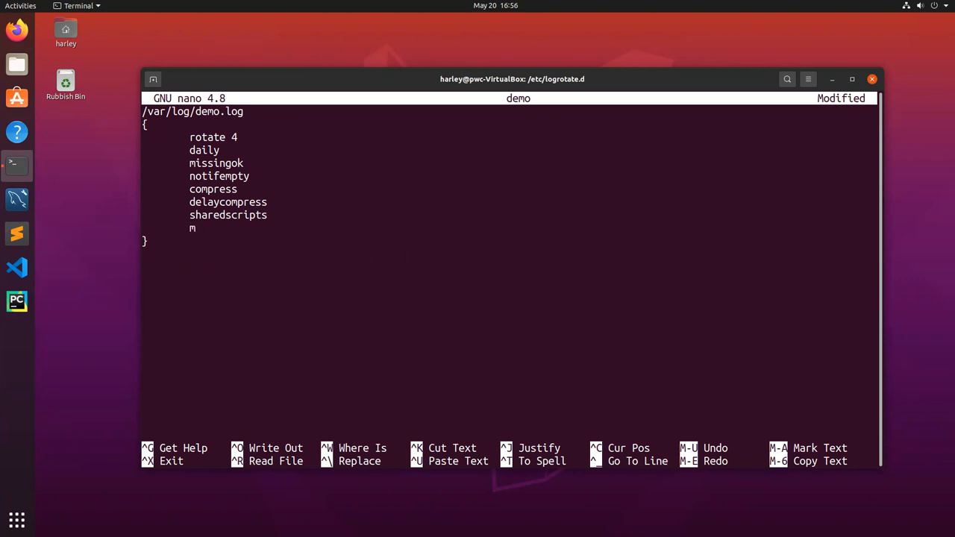
type("axs")
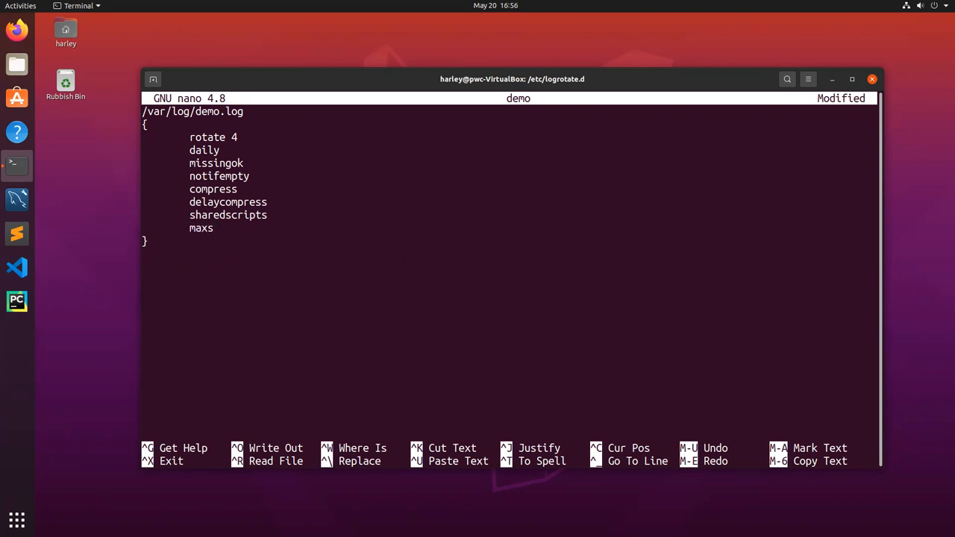
type("ize")
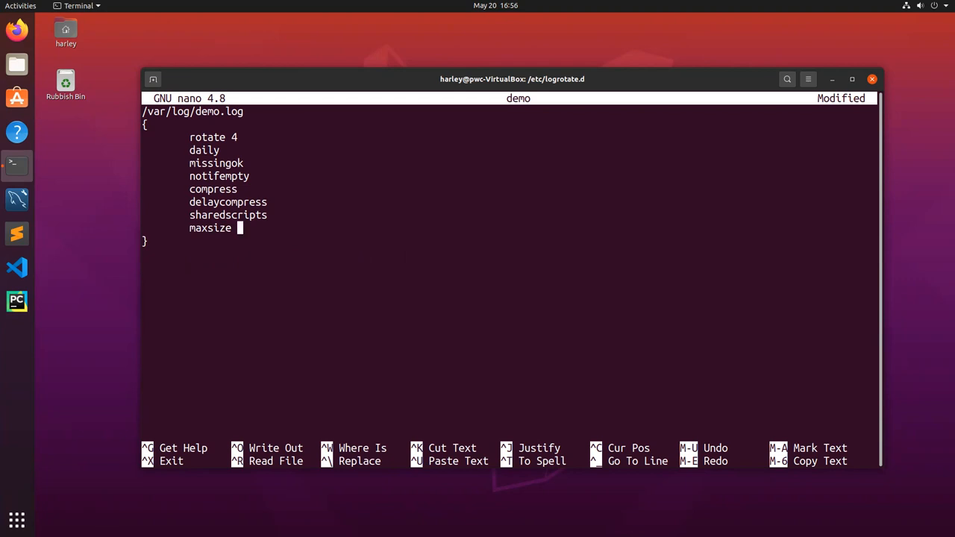
type("1")
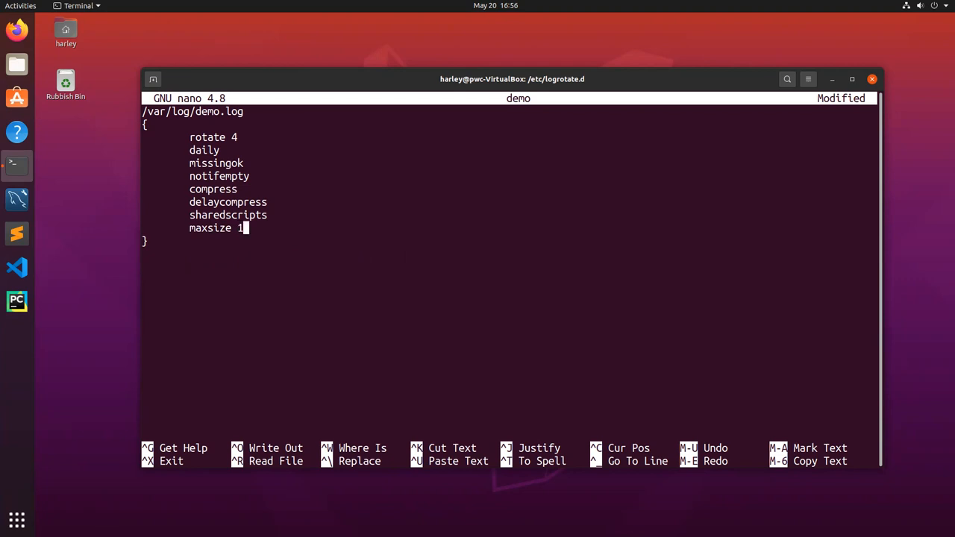
type("024")
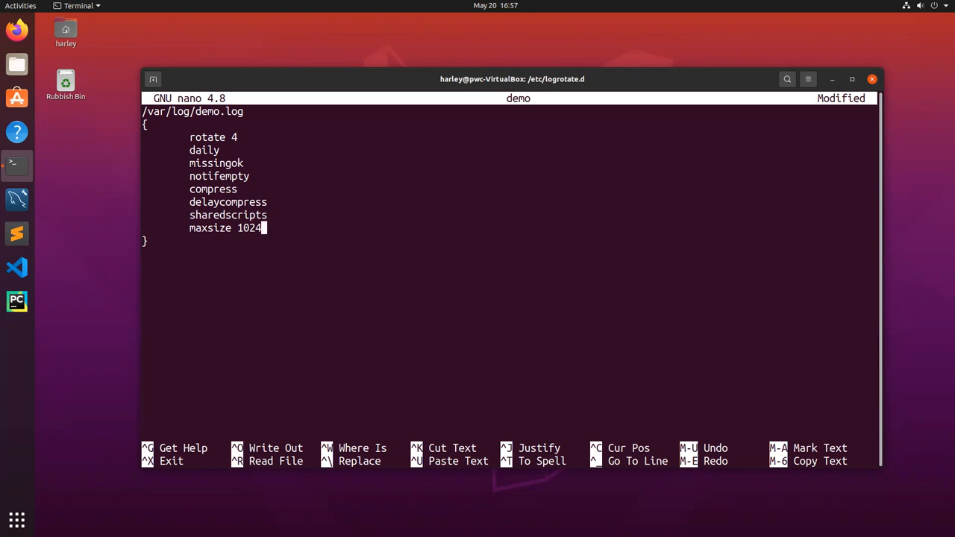
key("ctrl+o")
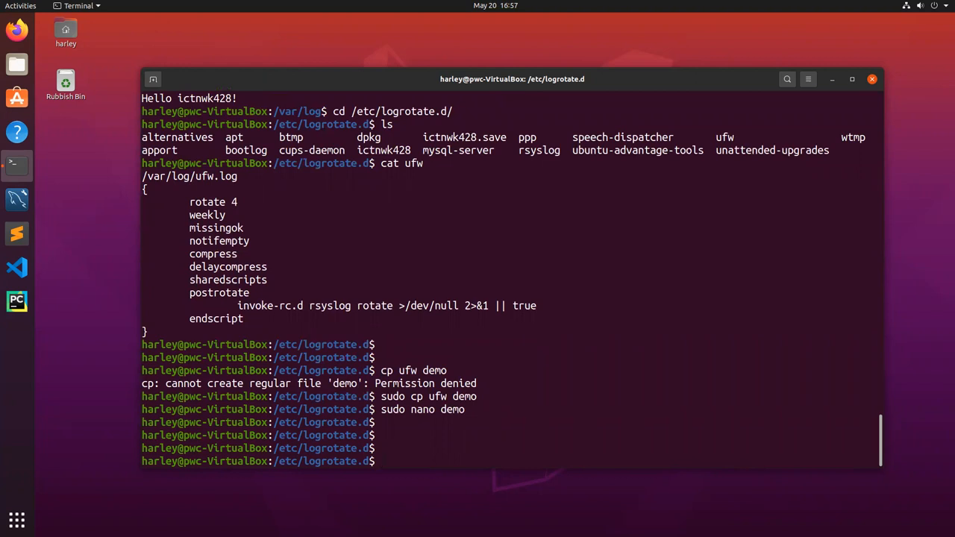
Step: Print the finished demo config to verify it, then return to /var/log
type("cat")
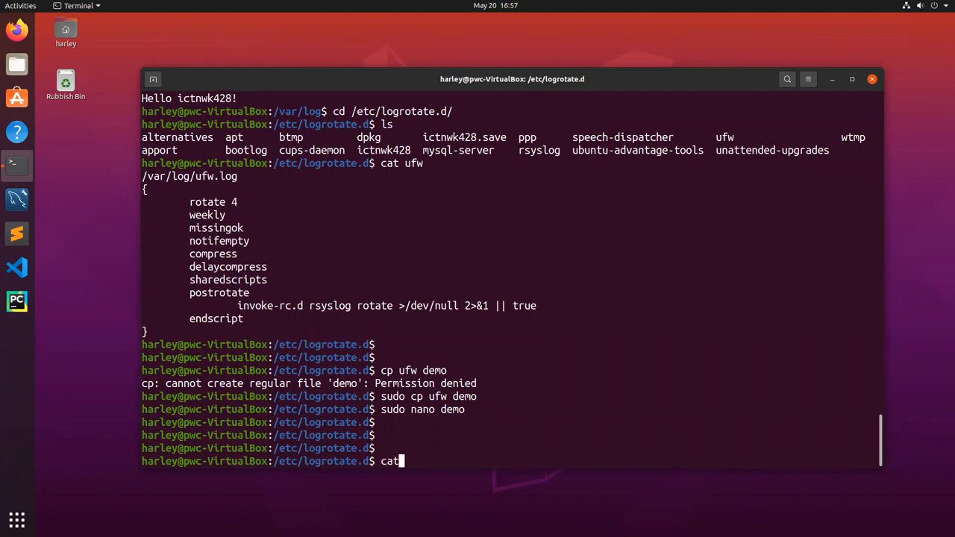
type("demo")
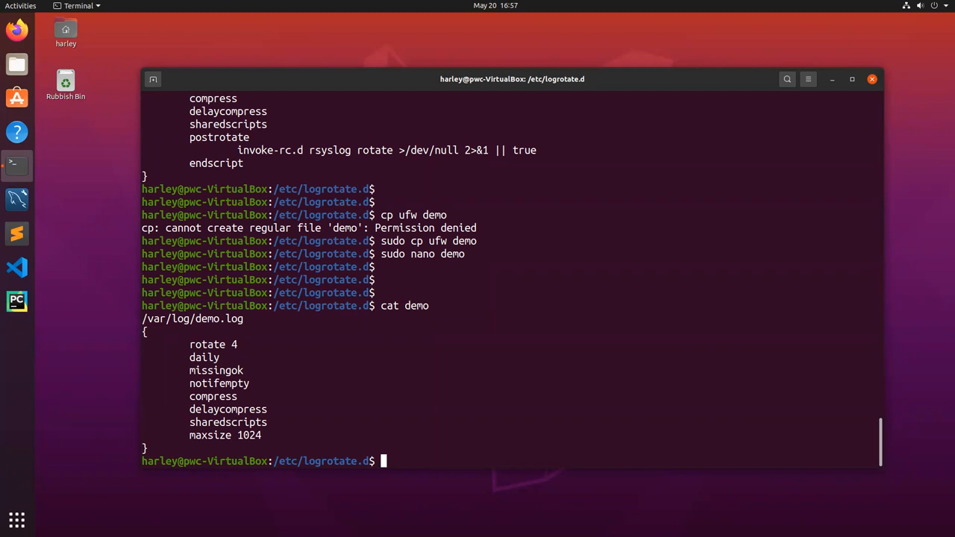
type("cd")
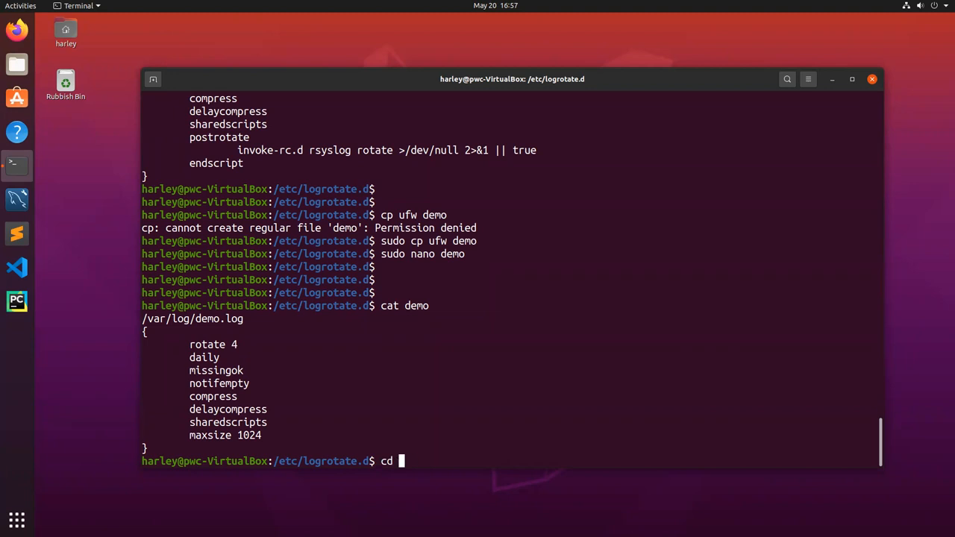
type("/var/log")
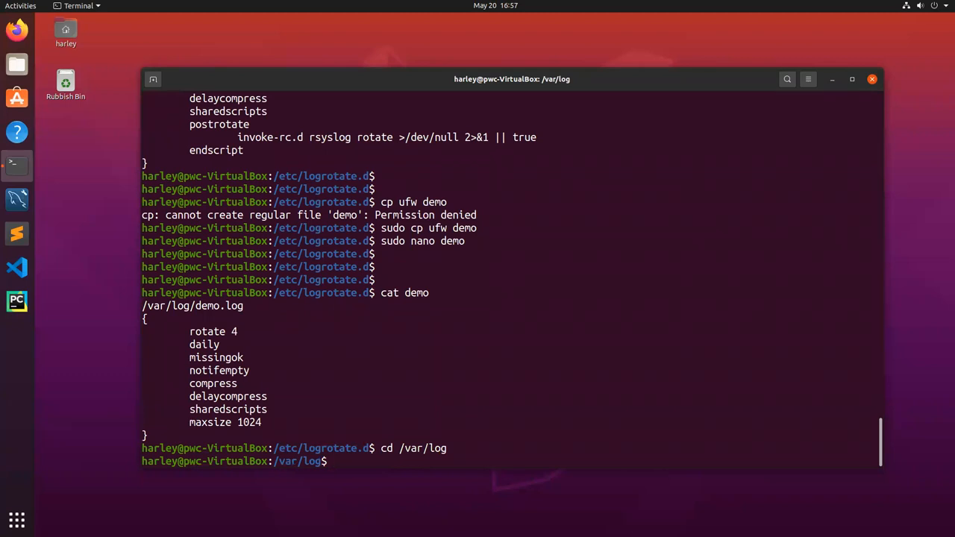
Step: List /var/log with ls -al and scroll to find demo.log at 68 bytes owned by root
type("ls")
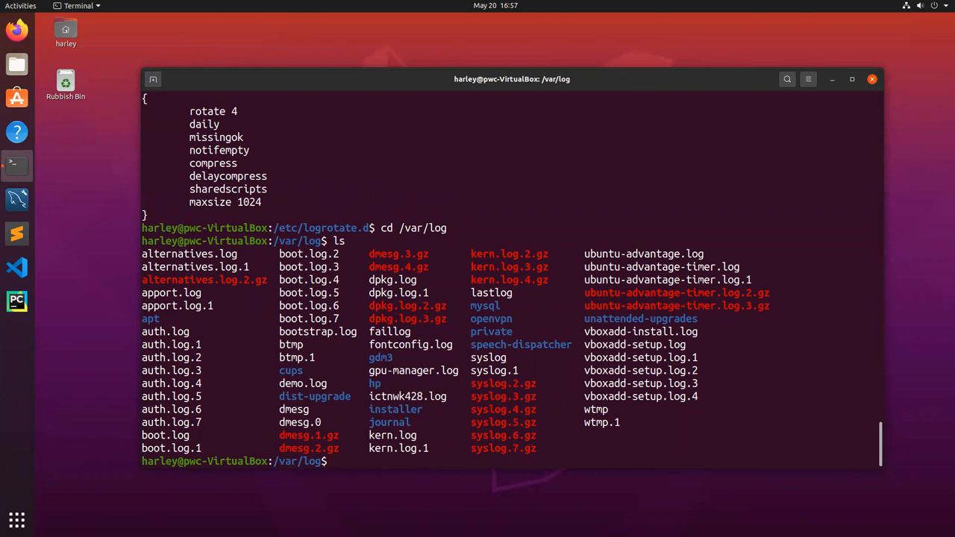
key("Return")
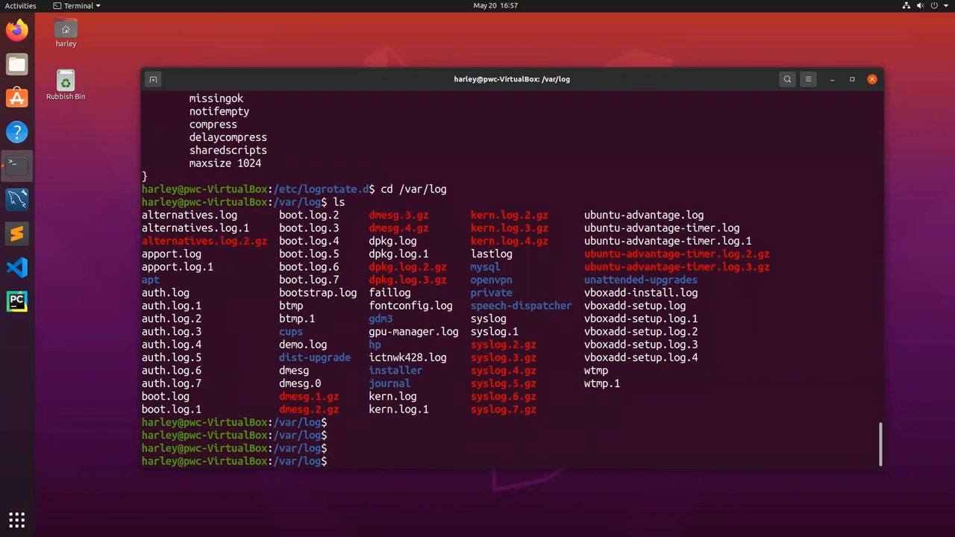
type("ls")
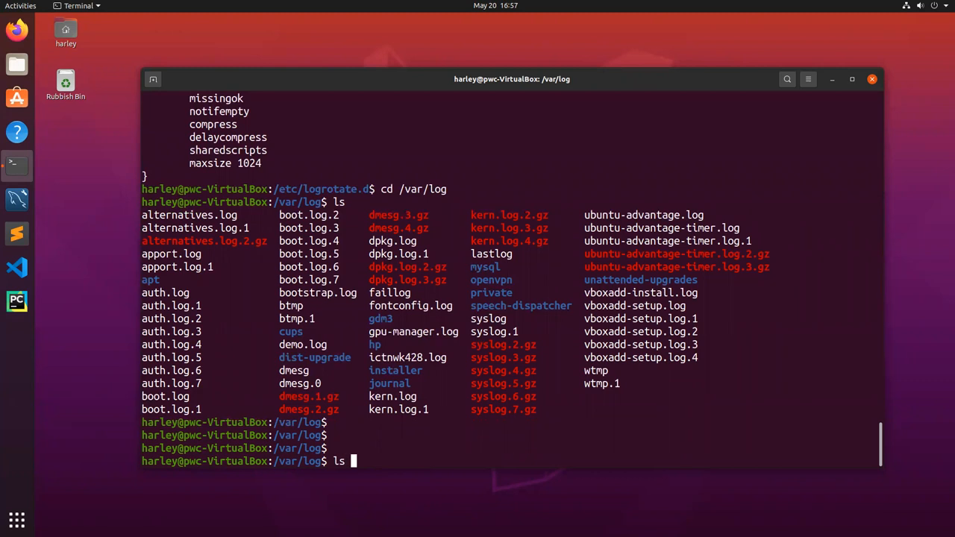
type("-al")
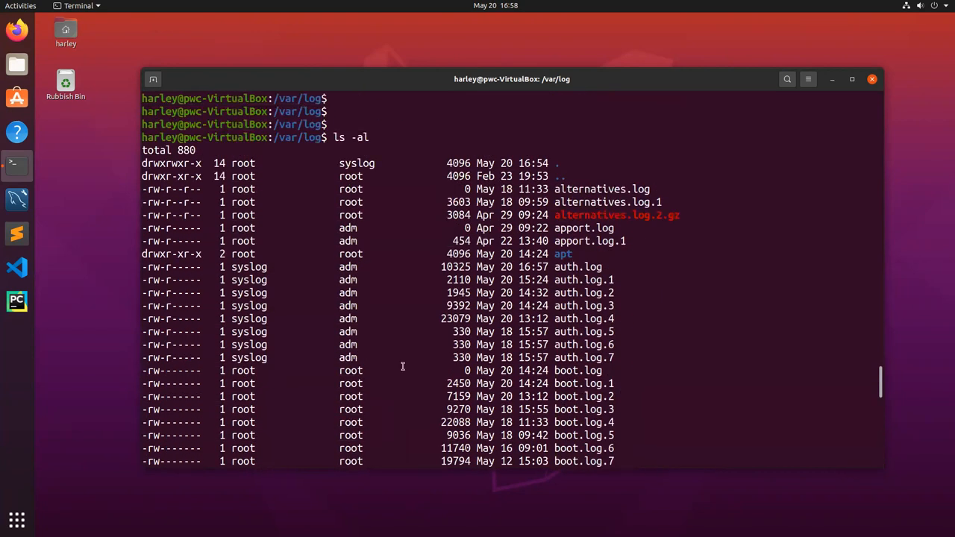
scroll("down", 3)
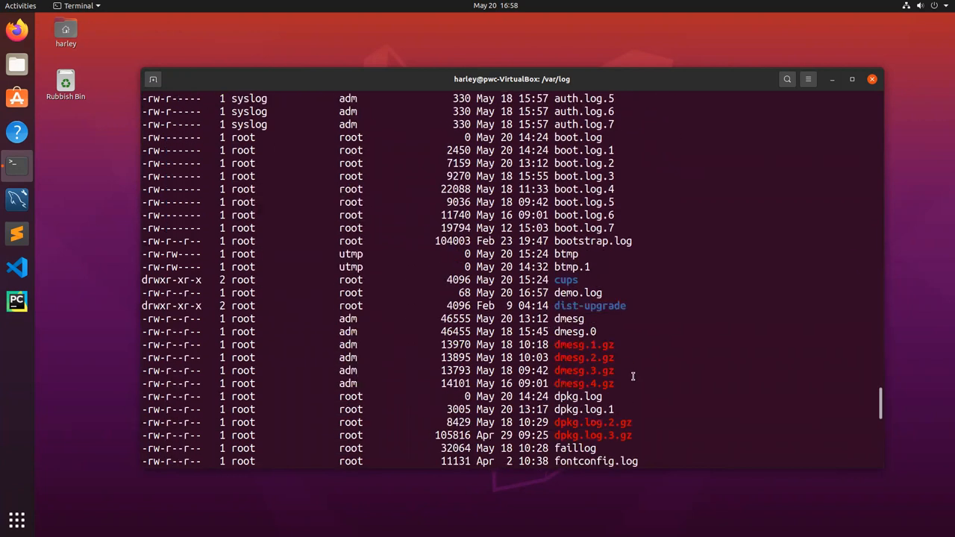
mouse_move(510, 331)
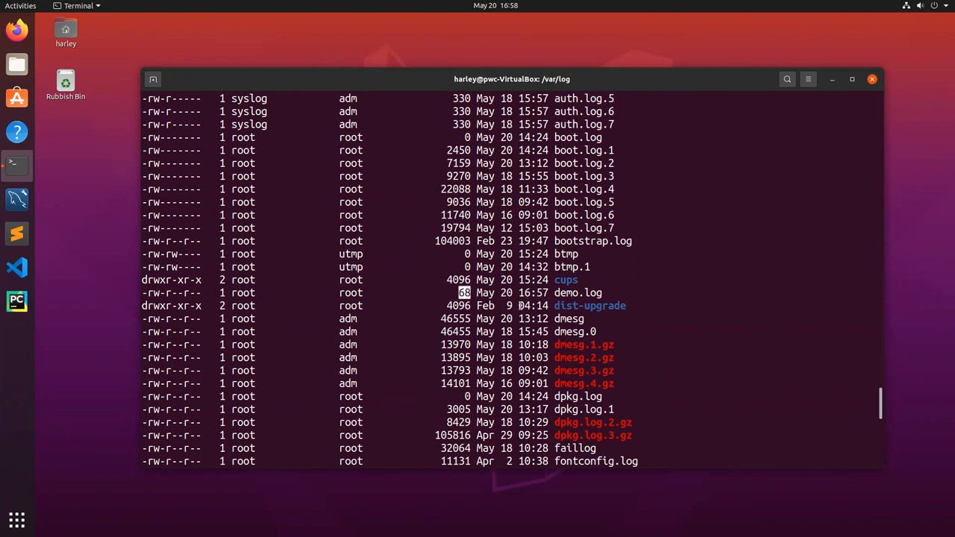
mouse_move(642, 358)
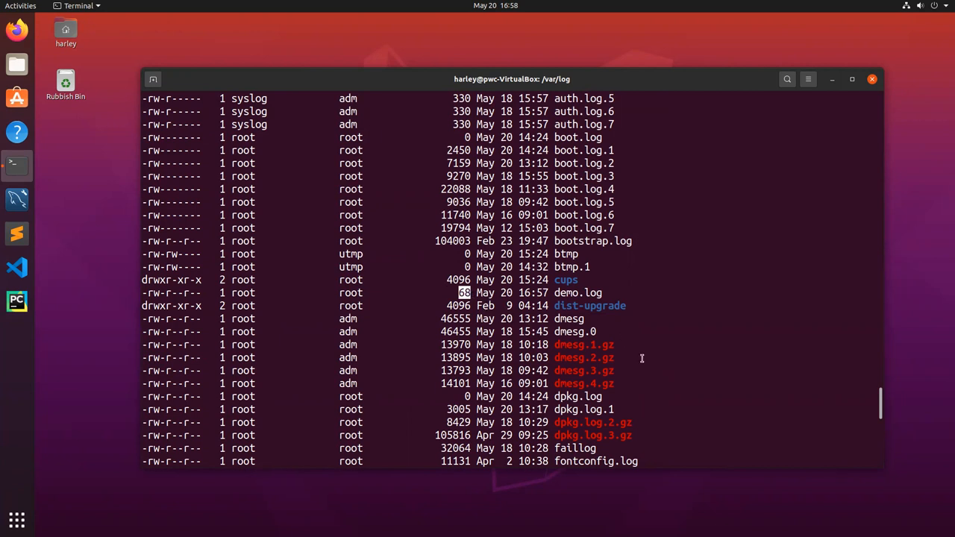
scroll("down", 3)
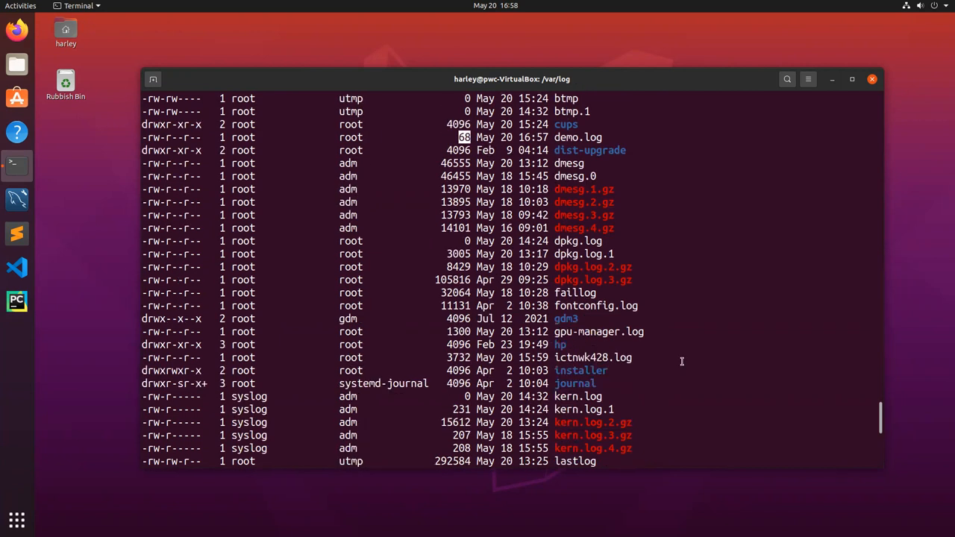
scroll("down", 3)
type("cat")
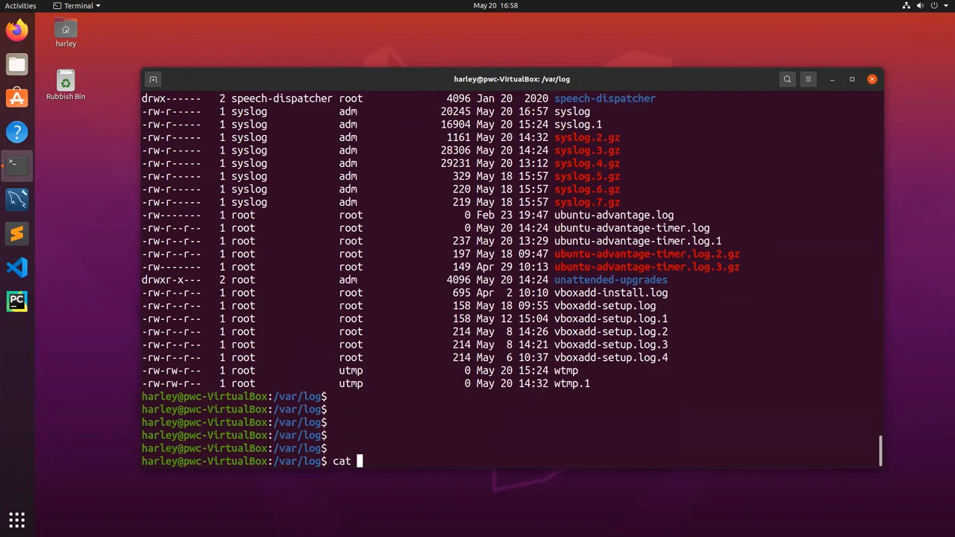
Step: Print demo.log showing the accumulated Hello ictnwk428! lines, then list /var/log
type("demo.log")
type("ls")
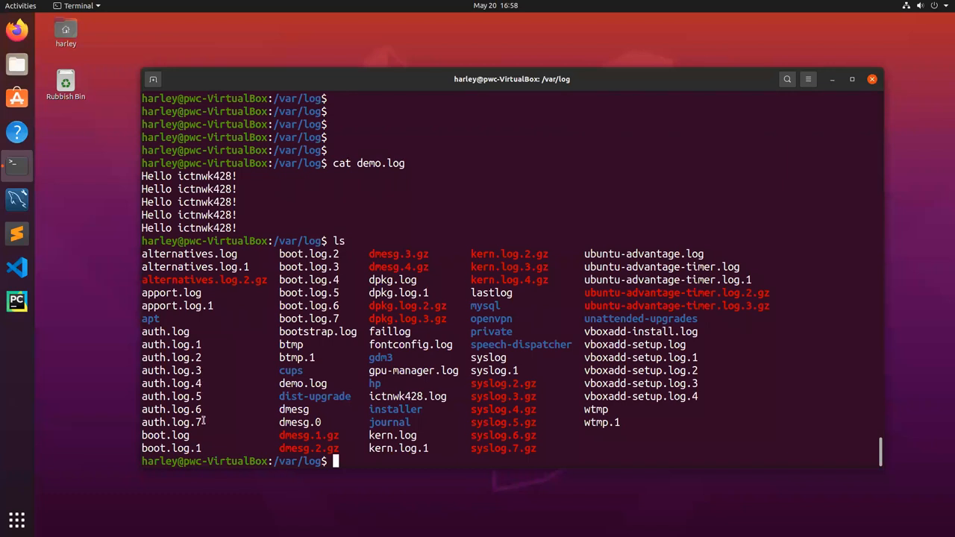
mouse_move(209, 397)
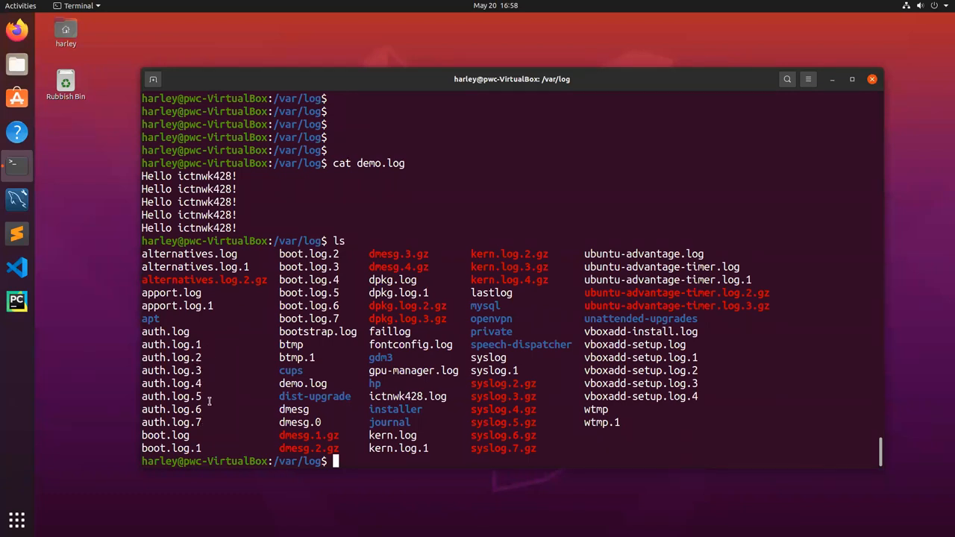